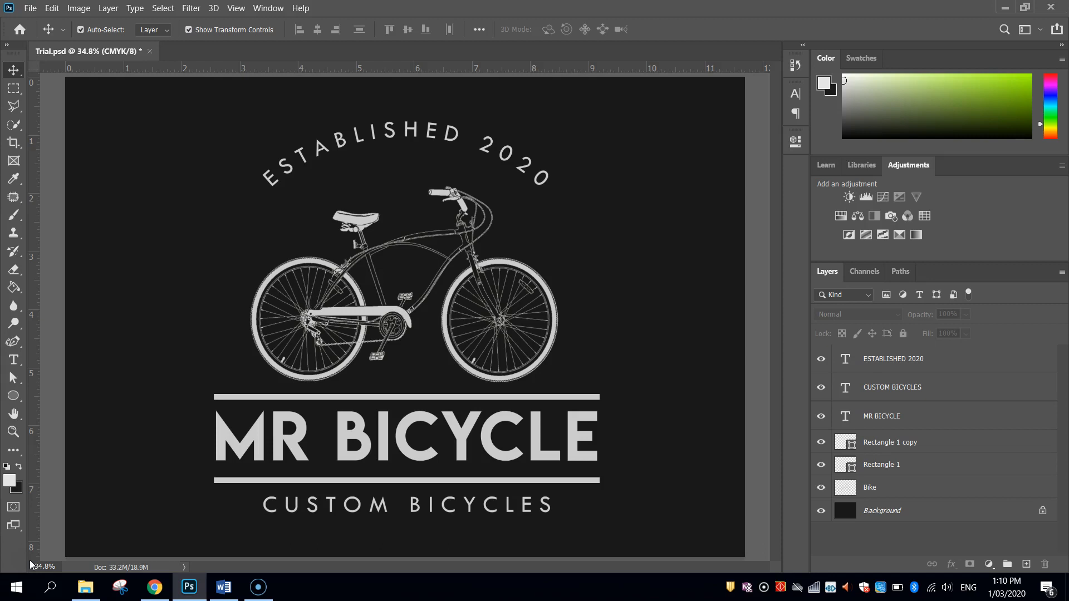
mouse_move(168, 510)
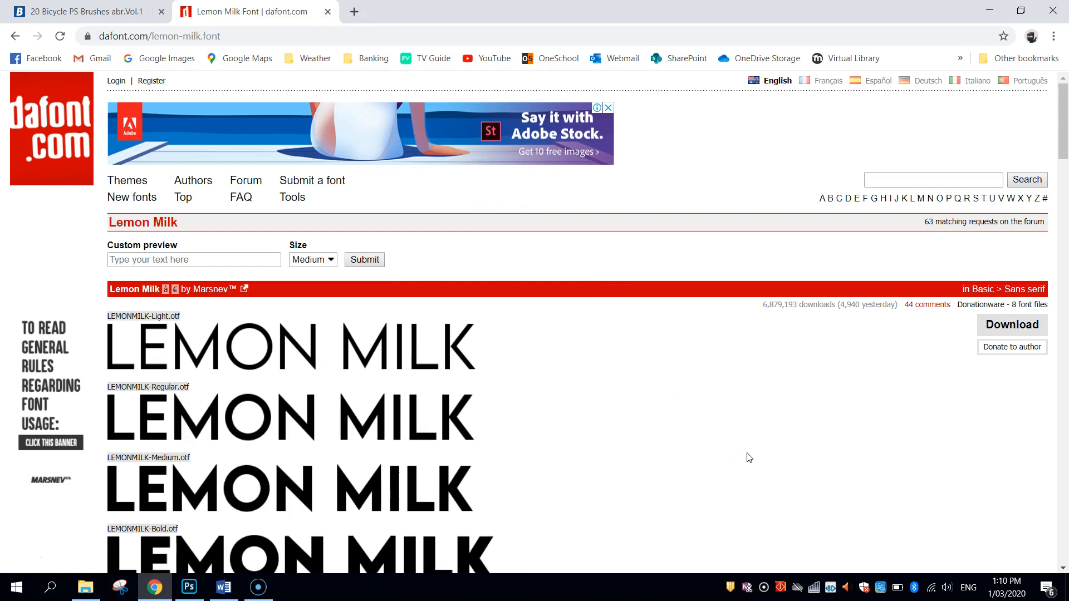
- Review the Lemon Milk styles and Brusheezy bicycle brushes page, then return to the Photoshop logo
scroll(down, 3)
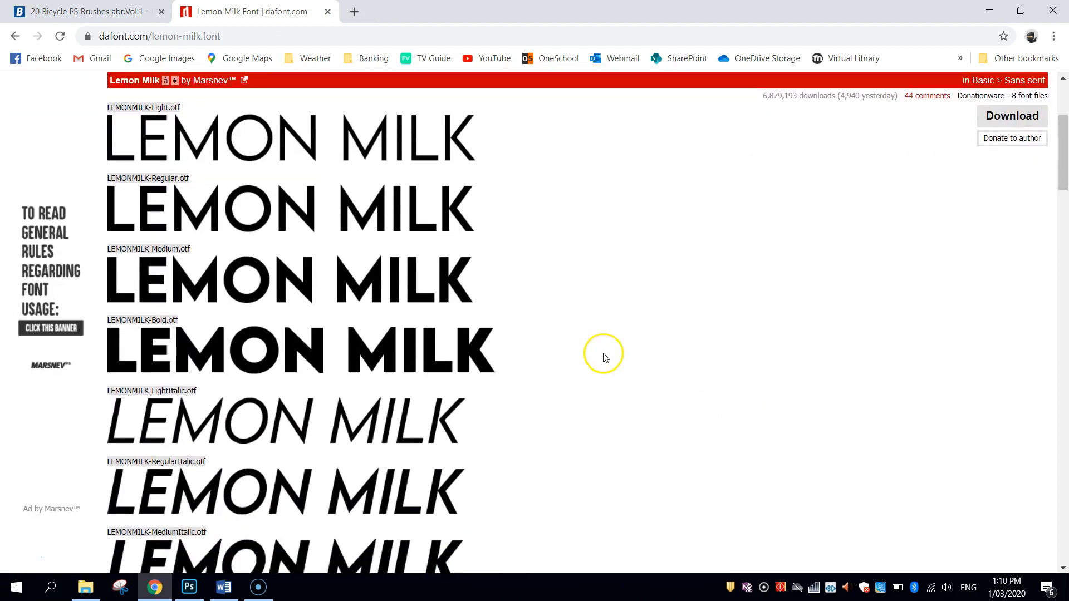
scroll(down, 3)
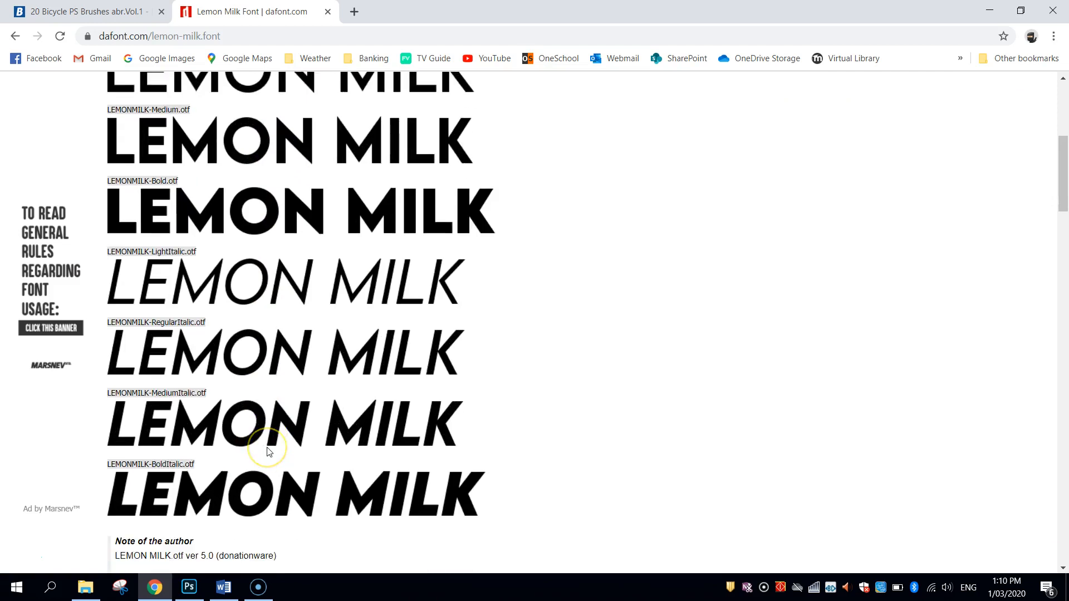
click(81, 11)
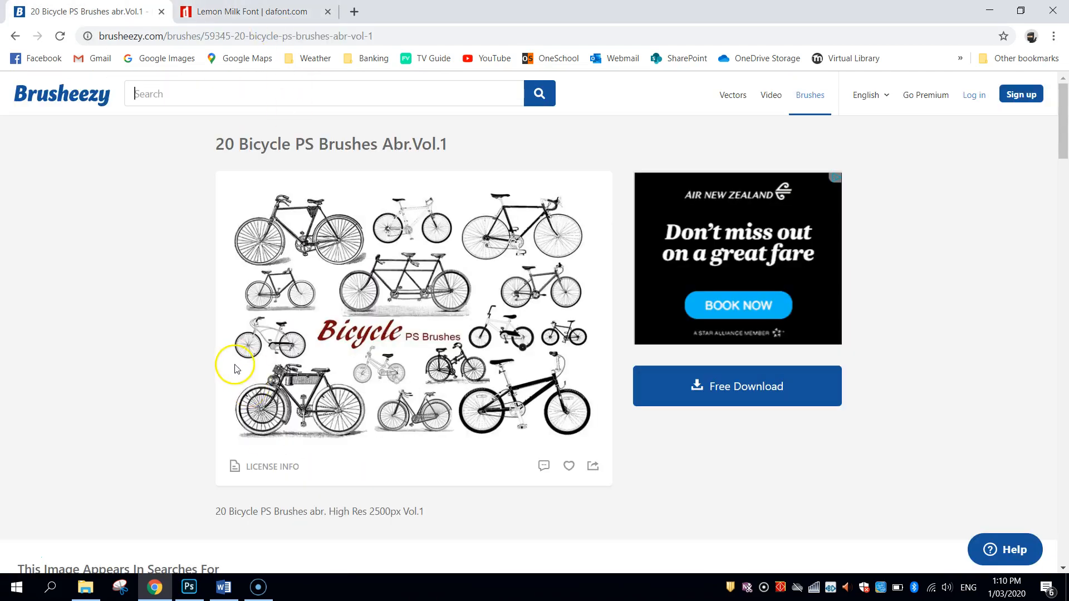
click(189, 591)
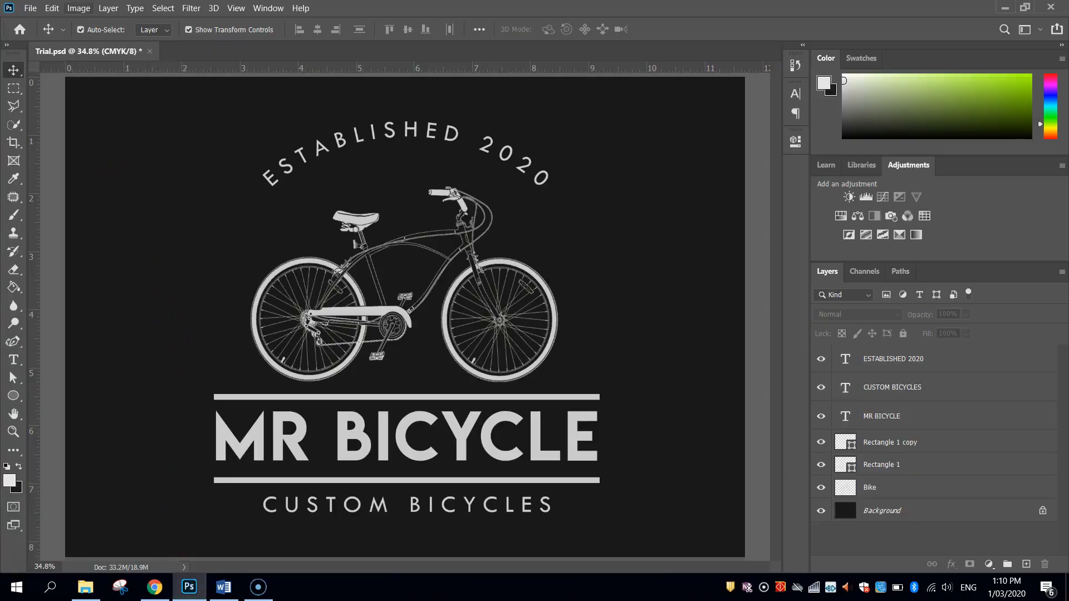
- Start a new landscape A4 print document in CMYK colour mode
click(29, 8)
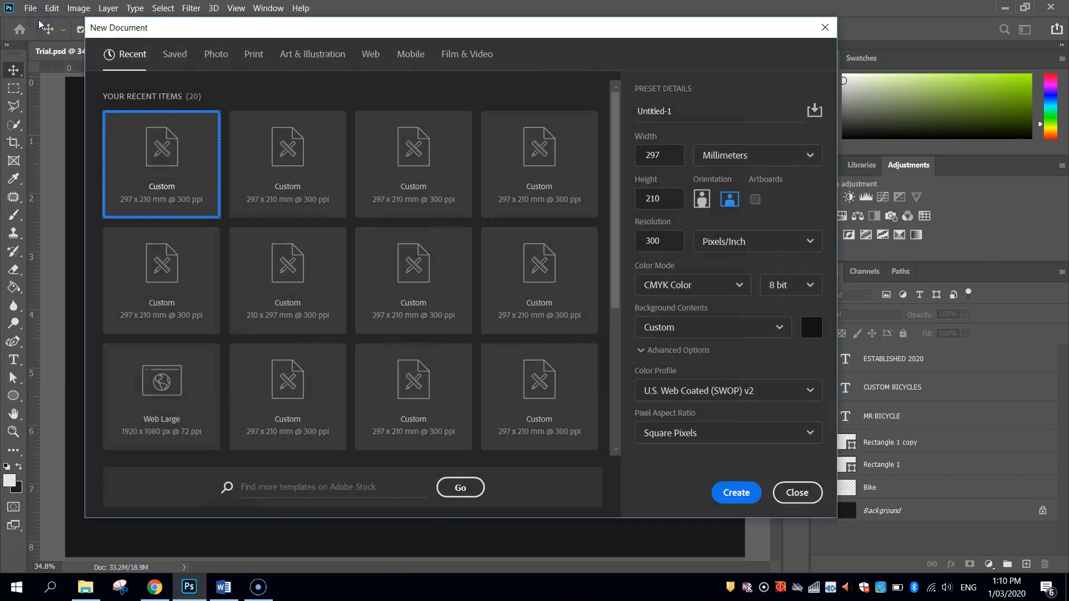
click(253, 54)
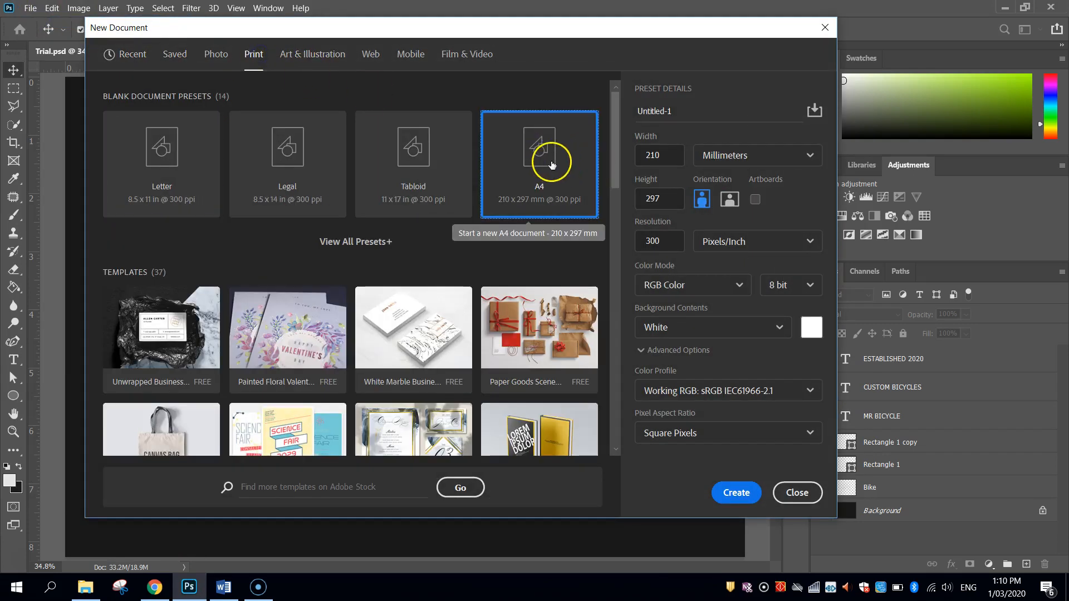
click(728, 198)
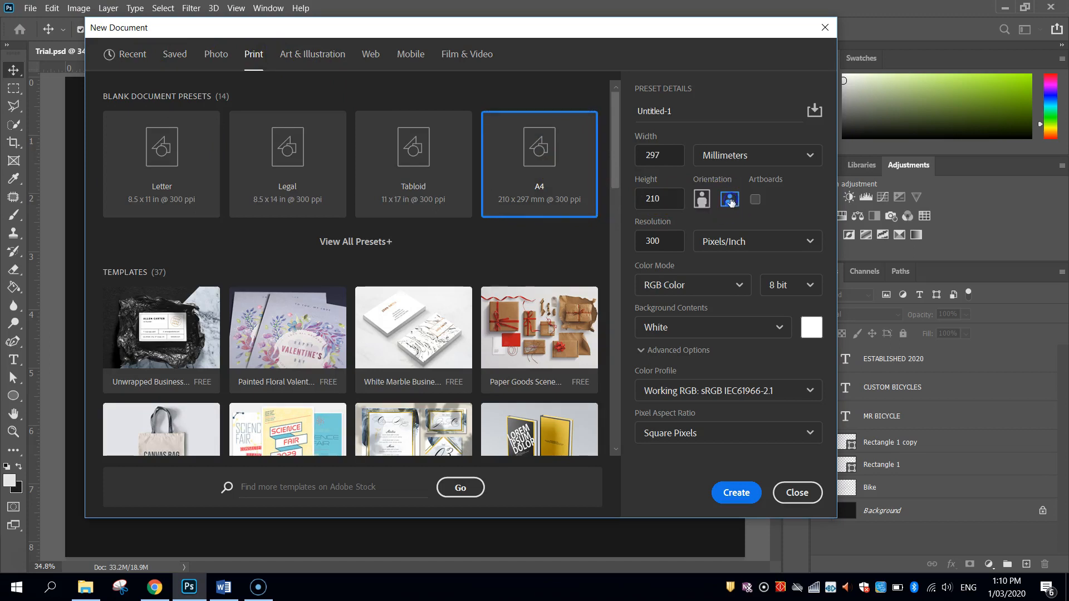
click(692, 285)
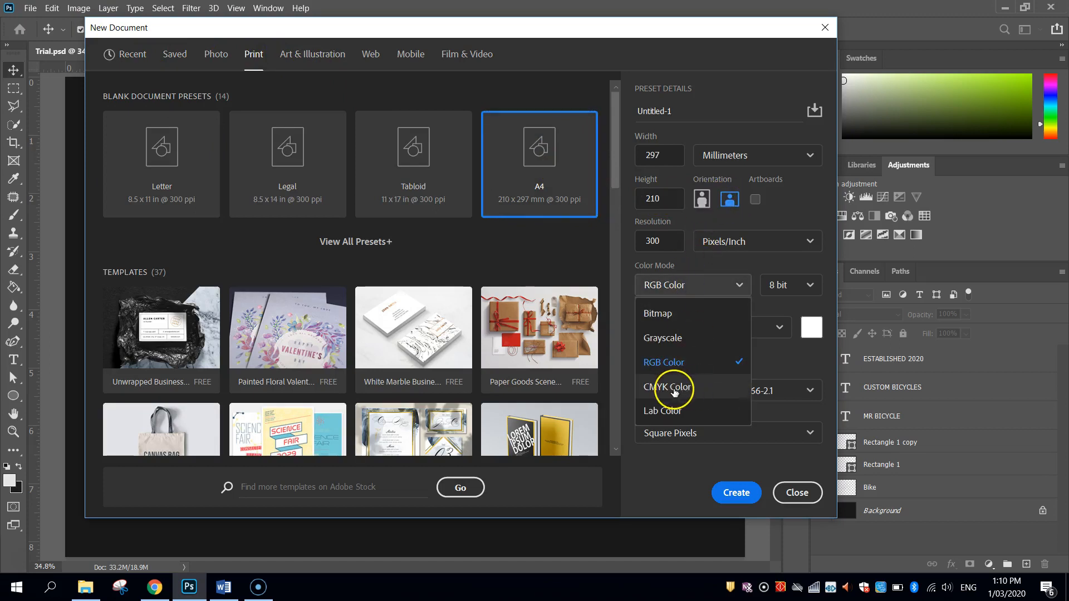
click(668, 387)
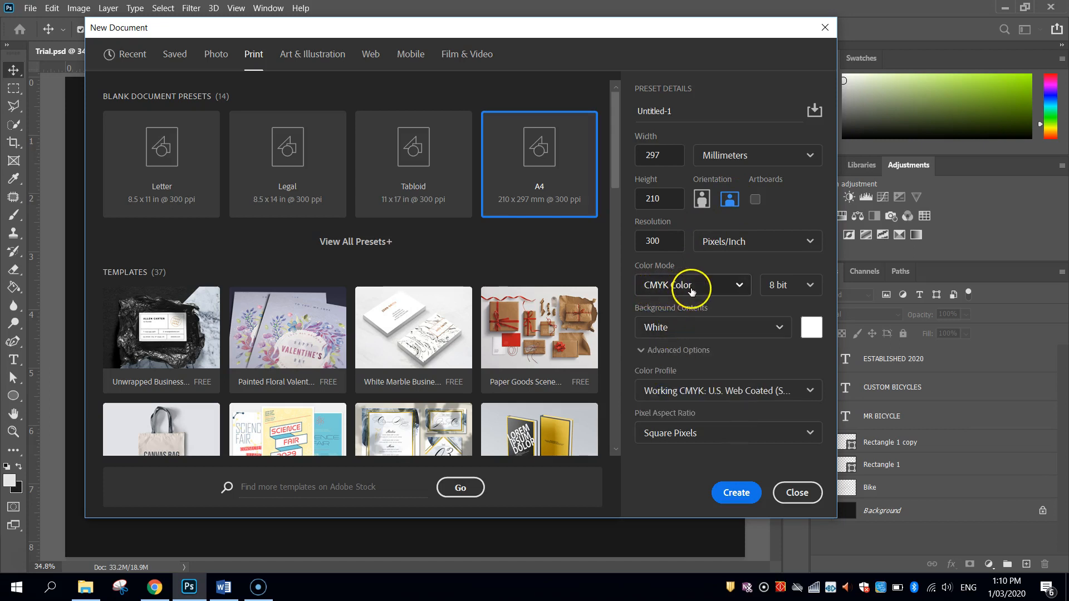
- Give the document a custom near-black #131313 background and create it
click(810, 328)
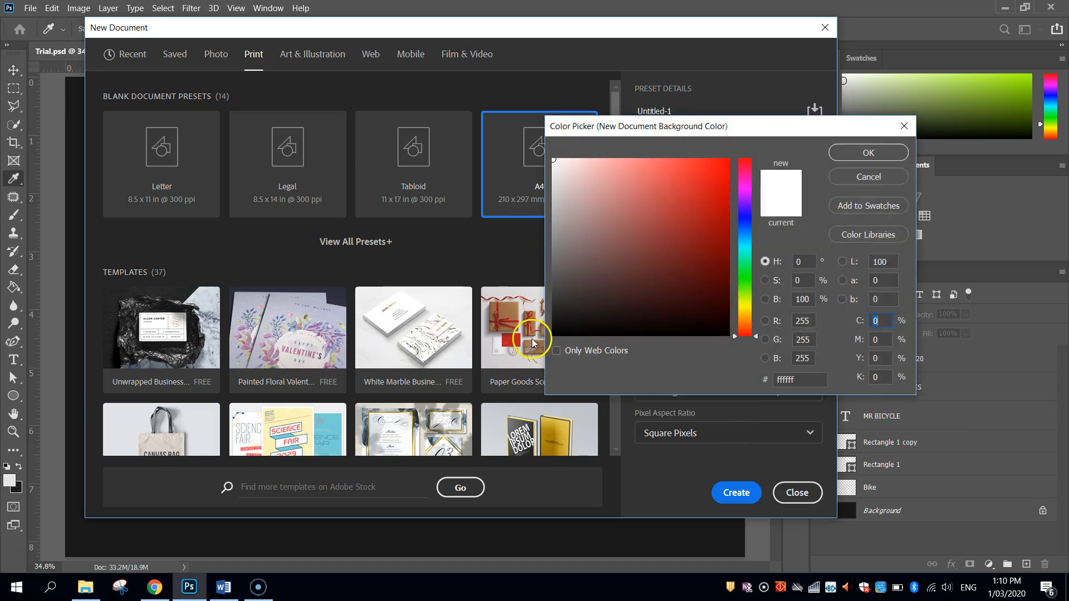
click(544, 322)
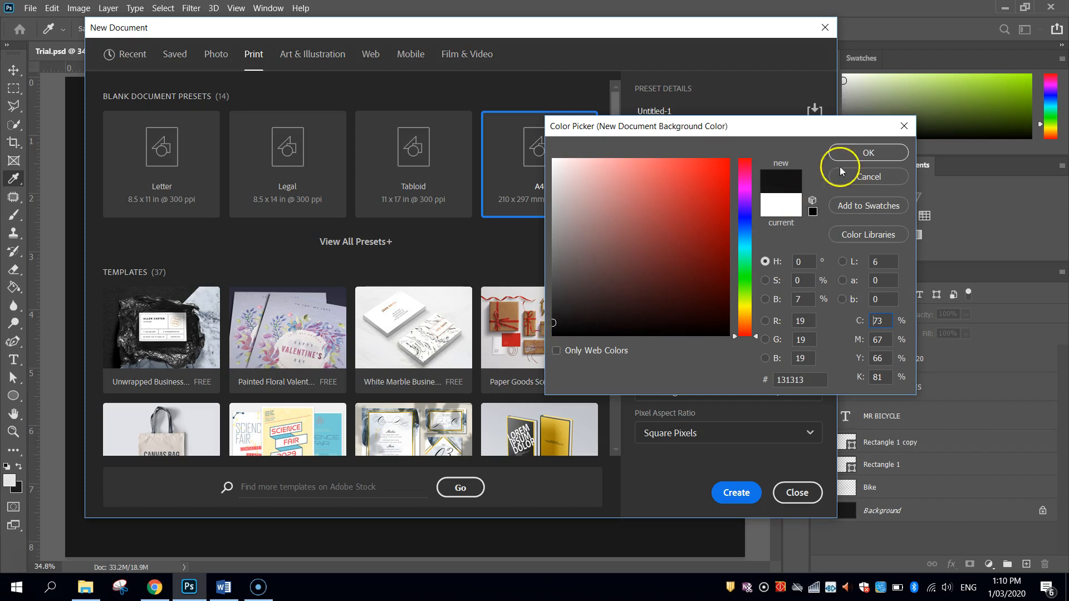
click(867, 152)
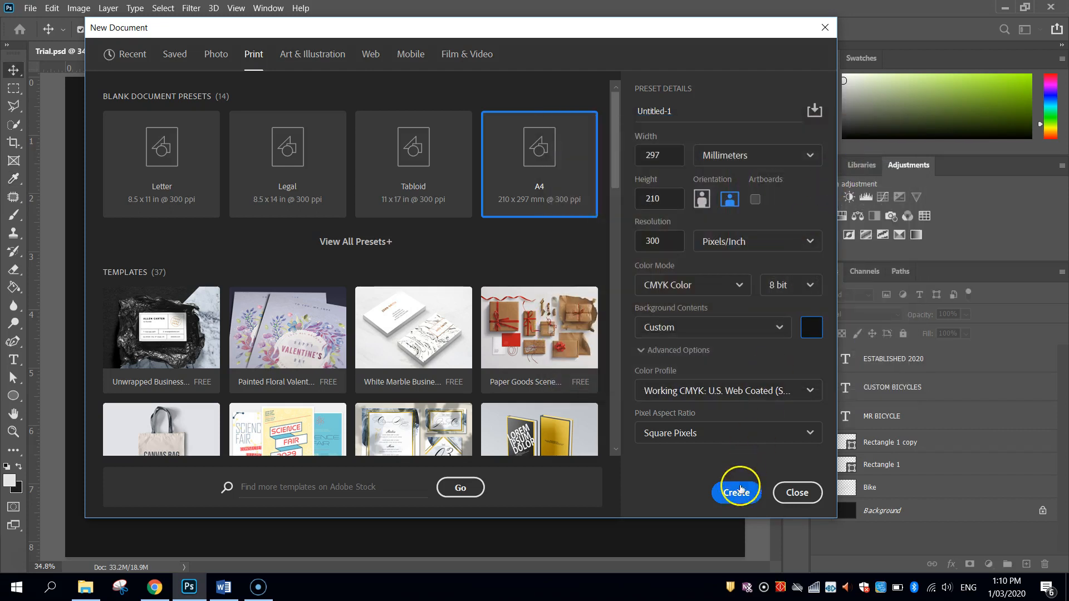
click(736, 492)
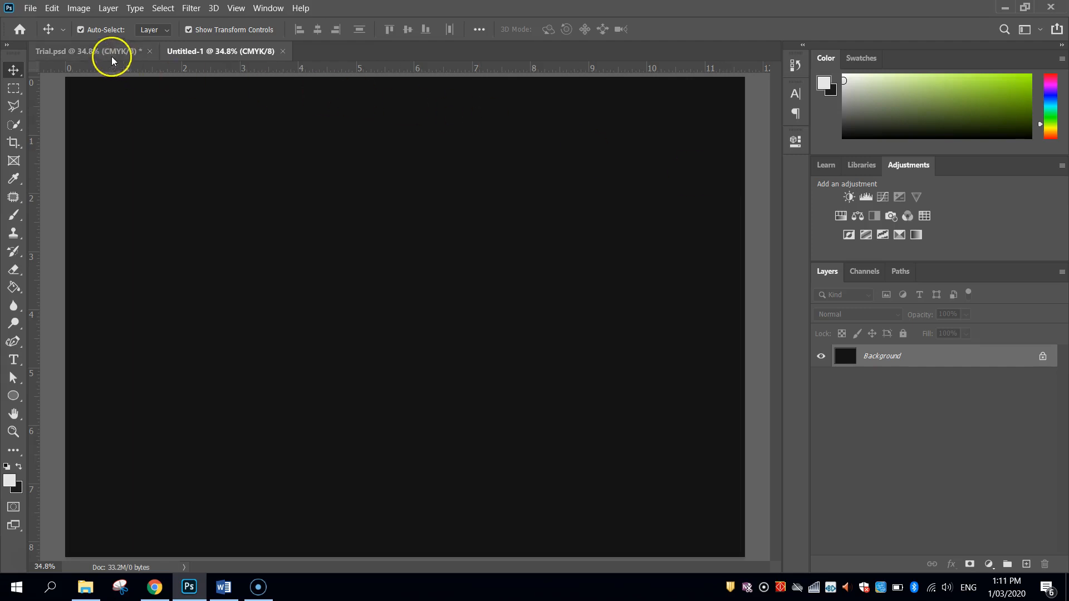
click(89, 51)
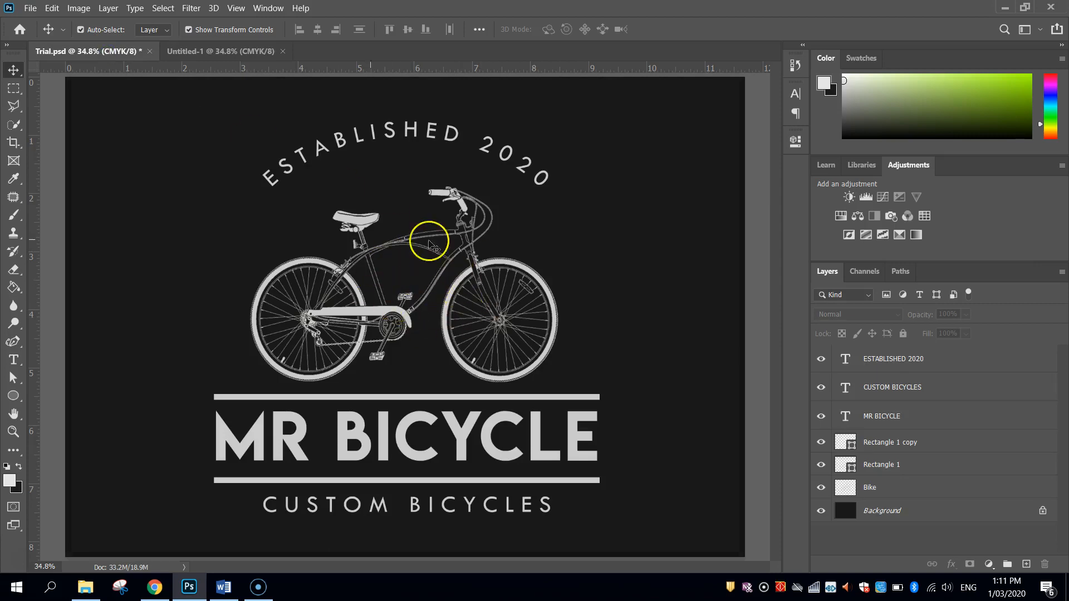
click(219, 52)
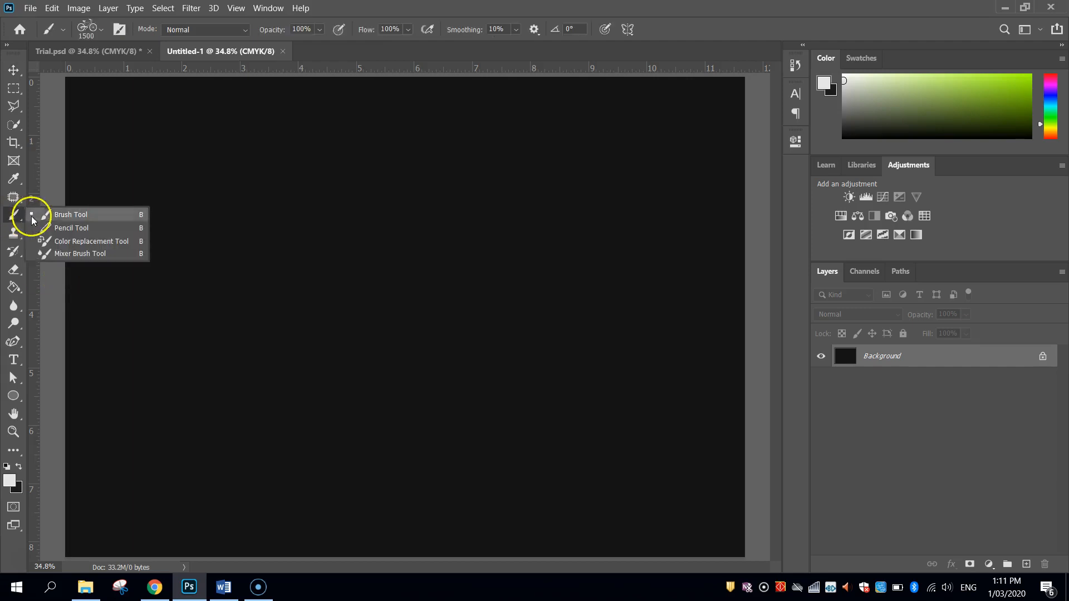
- Switch to the Brush Tool and browse the installed brush groups in the preset picker
click(70, 214)
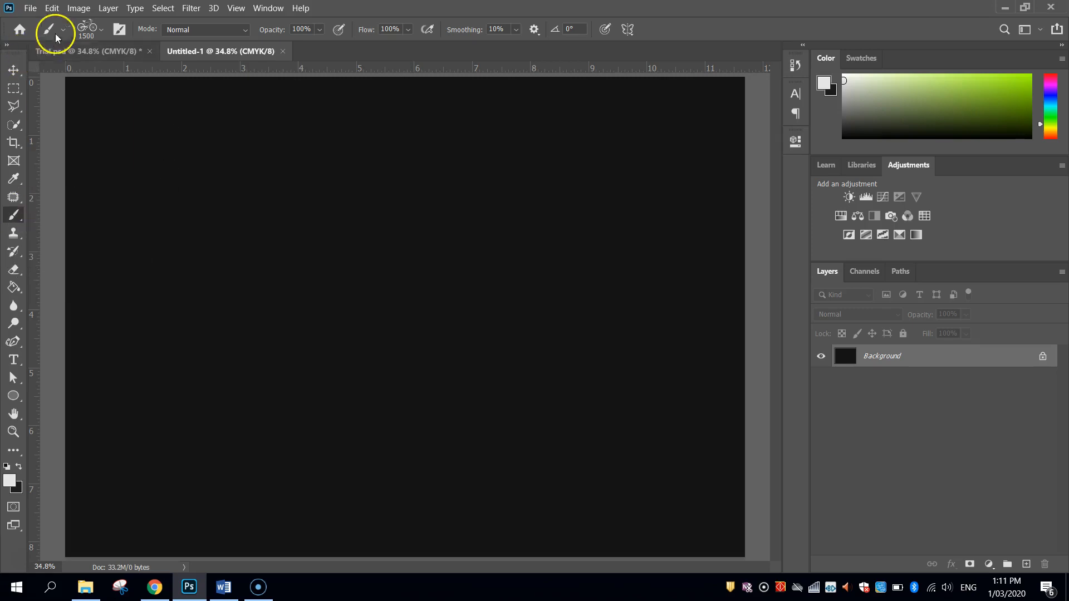
click(99, 29)
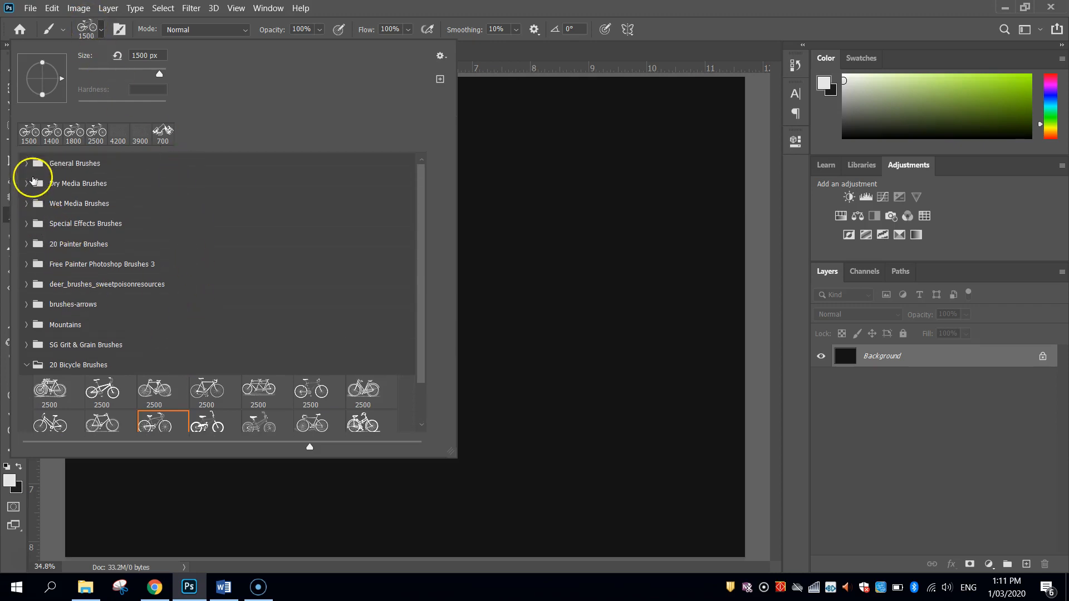
click(26, 162)
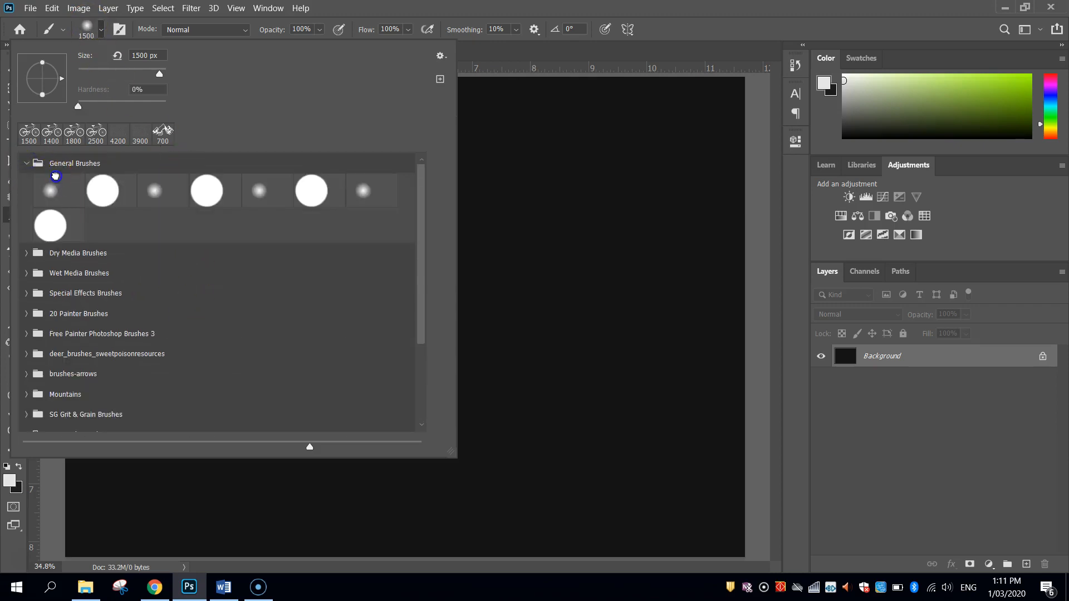
click(102, 189)
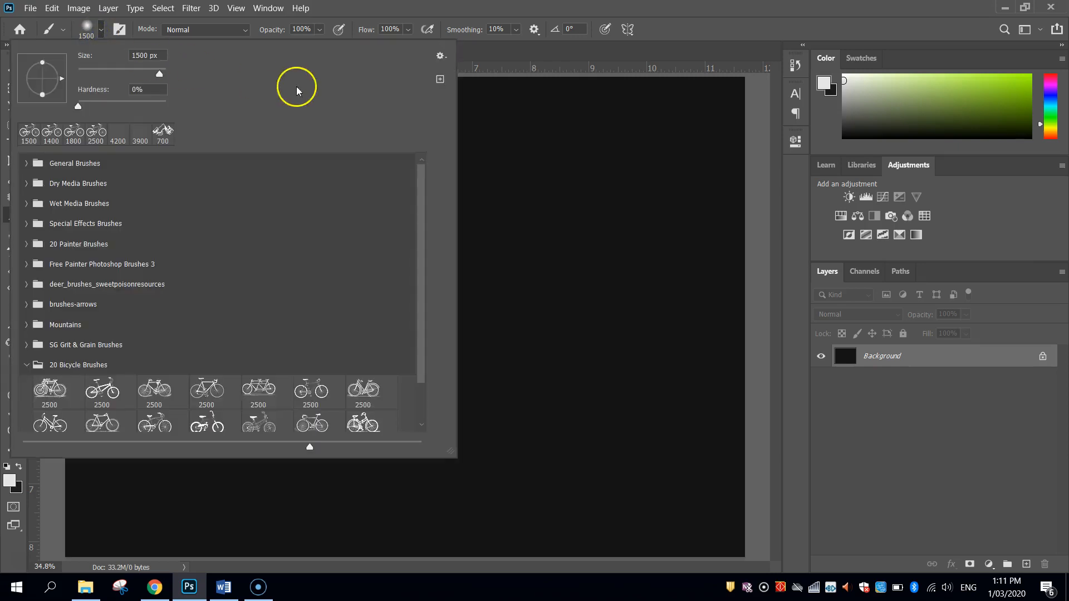
click(26, 366)
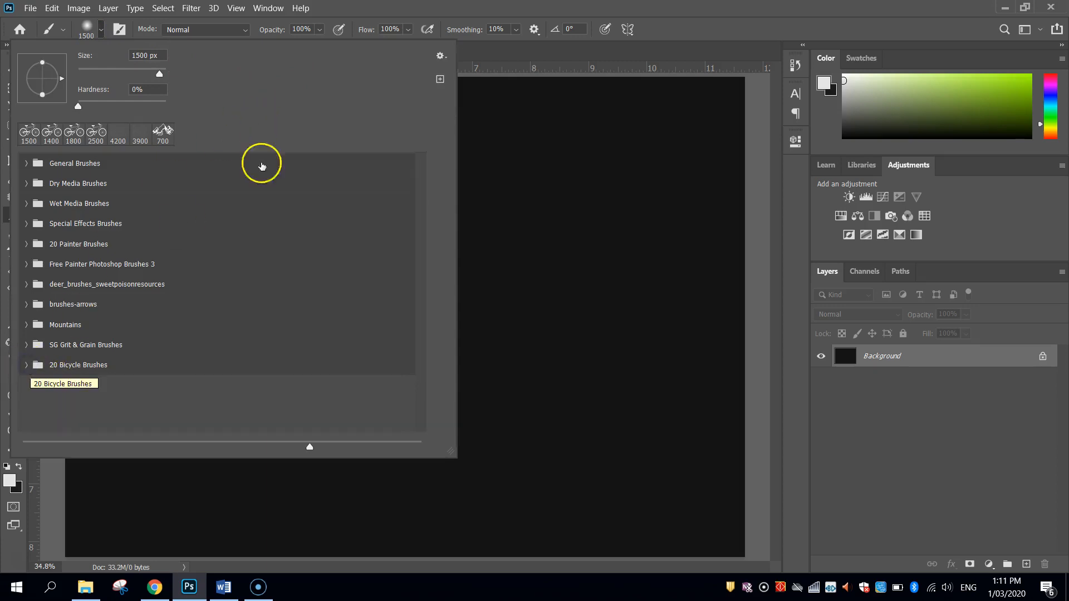
mouse_move(372, 107)
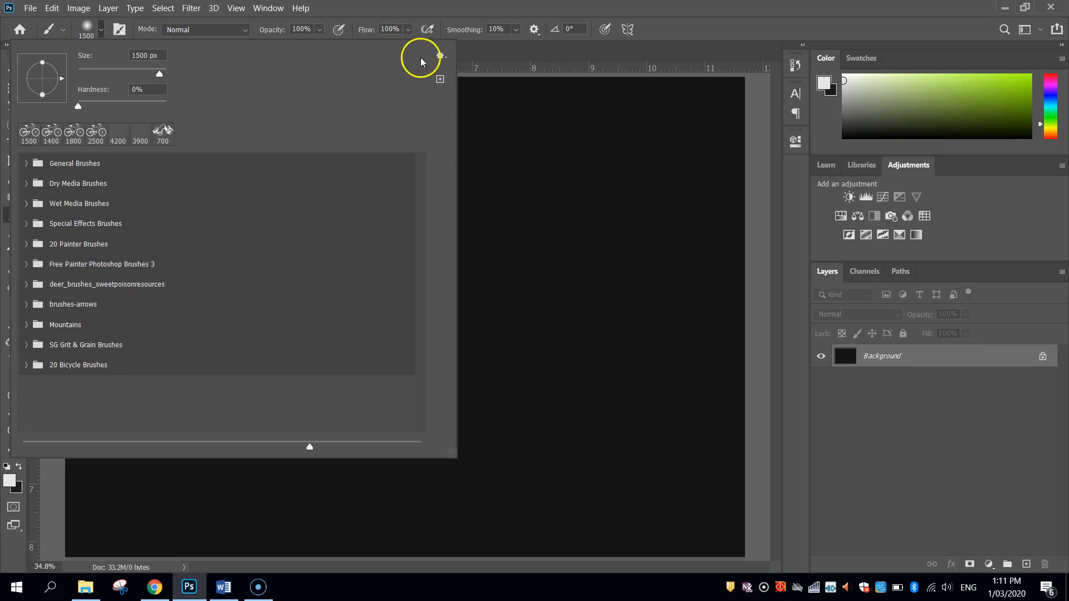
mouse_move(441, 56)
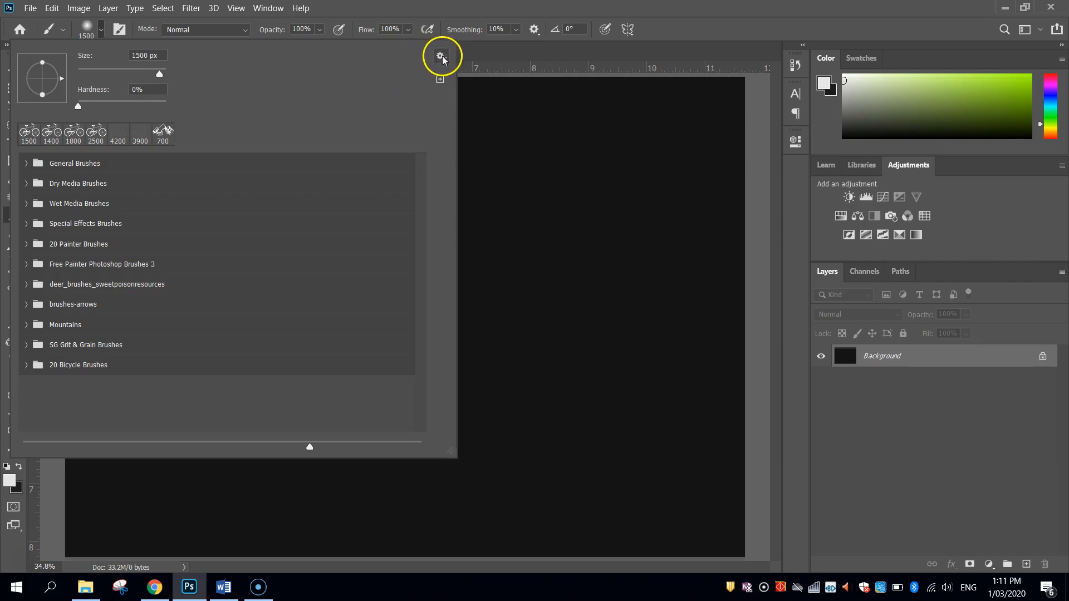
- Import the 20 Bicycle Brushes.abr file into the brush presets
click(441, 56)
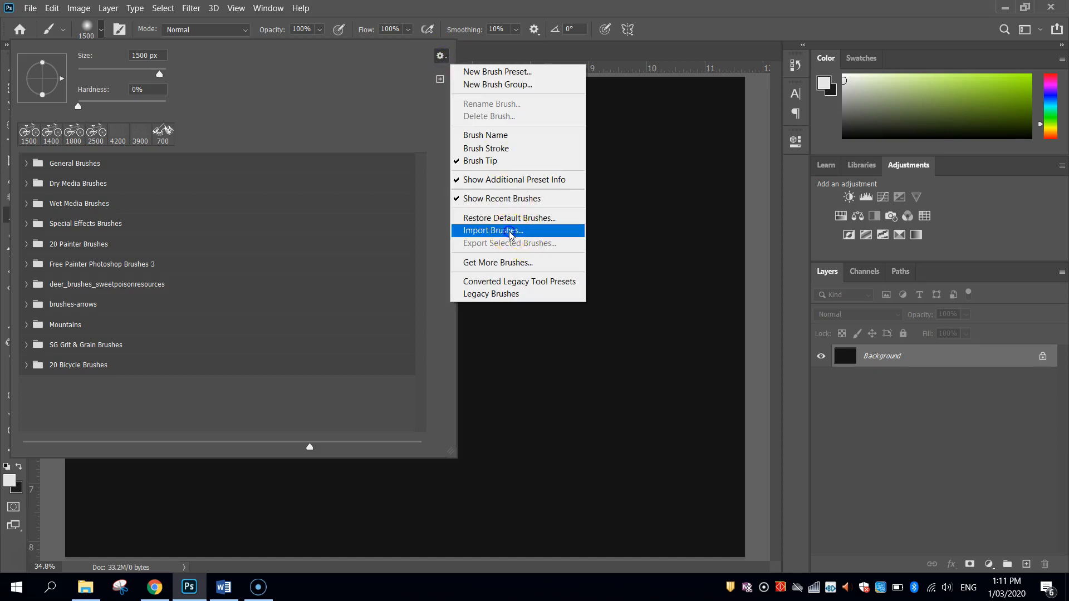
click(492, 230)
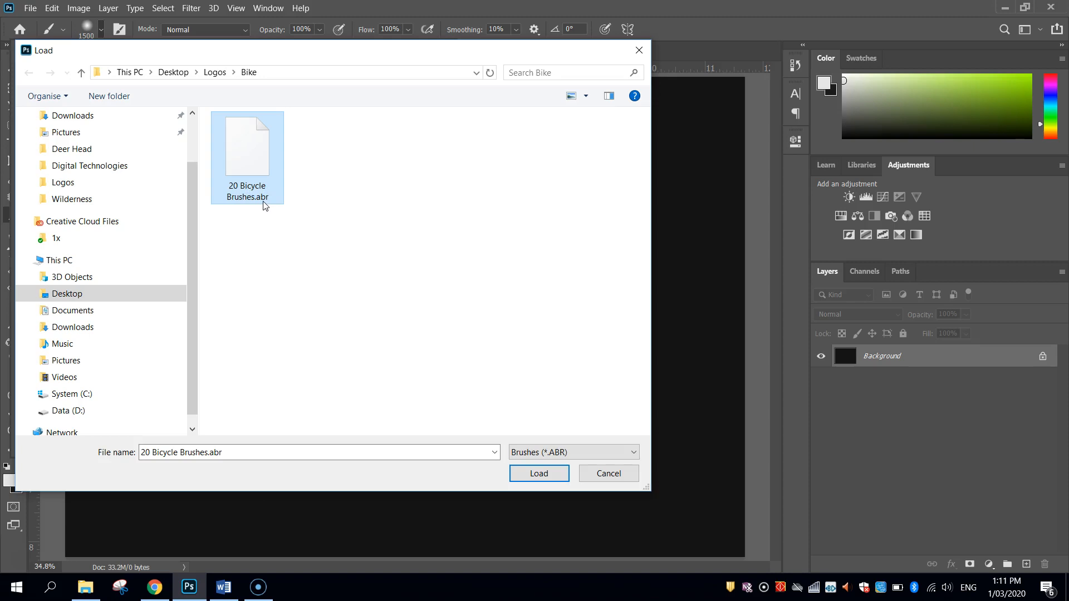
mouse_move(265, 206)
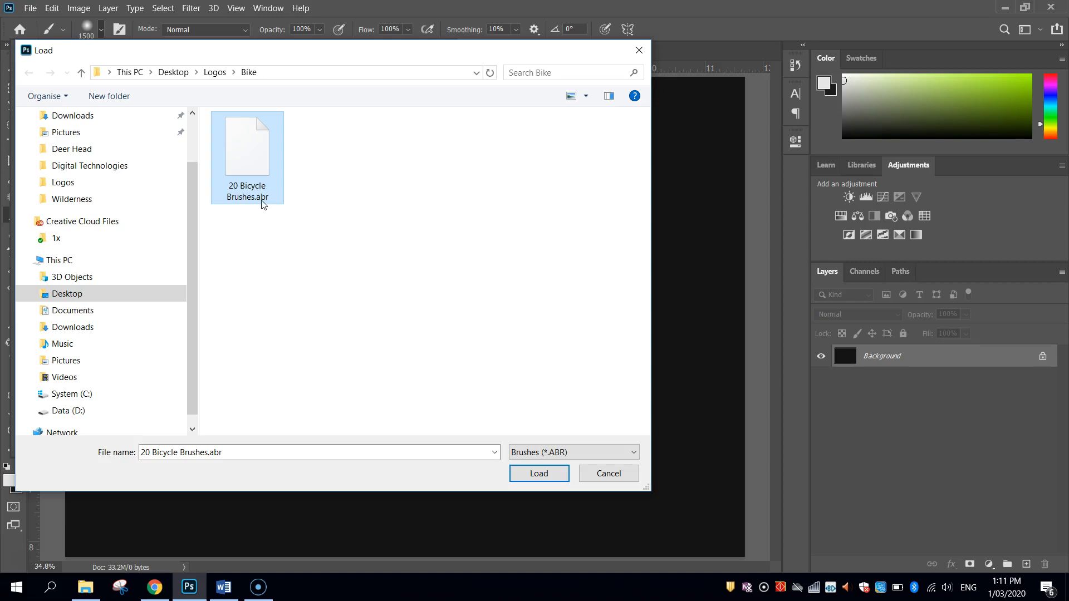
mouse_move(267, 205)
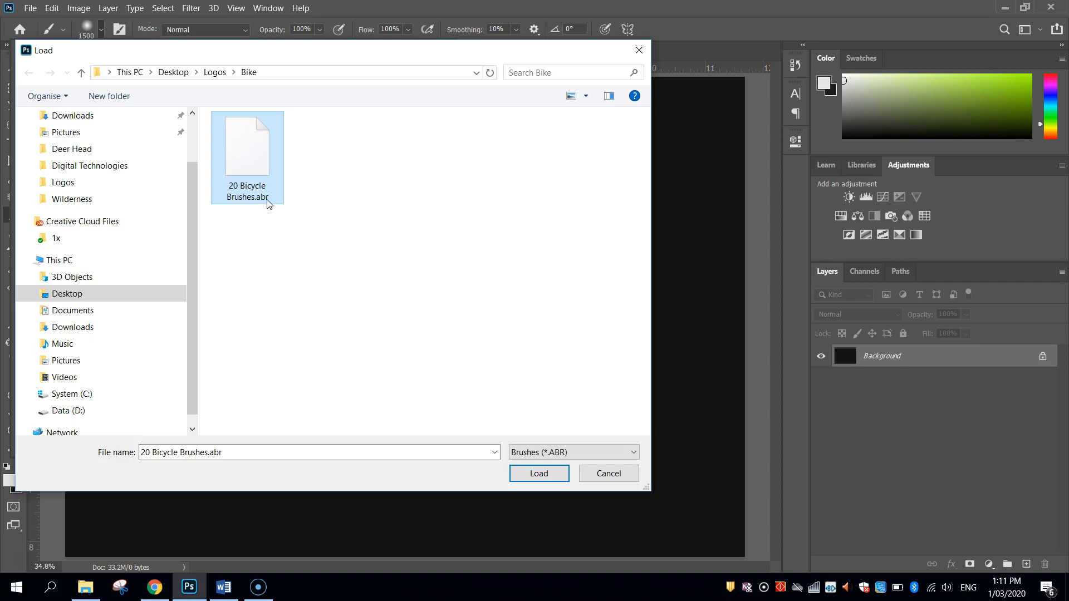
click(539, 474)
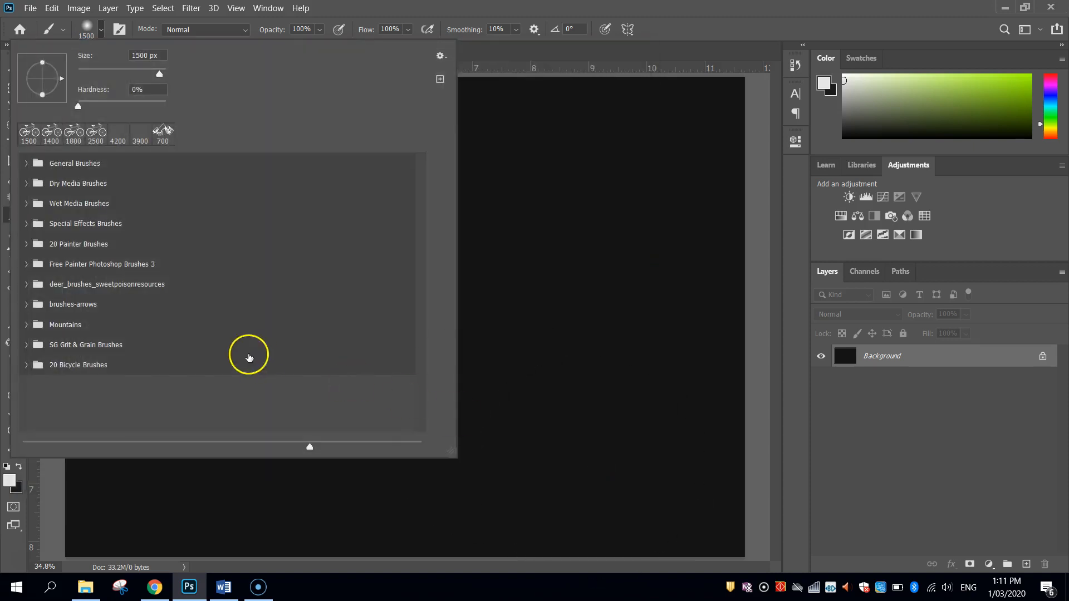
- Choose a bicycle tip from the new 20 Bicycle Brushes set as the active brush
click(78, 365)
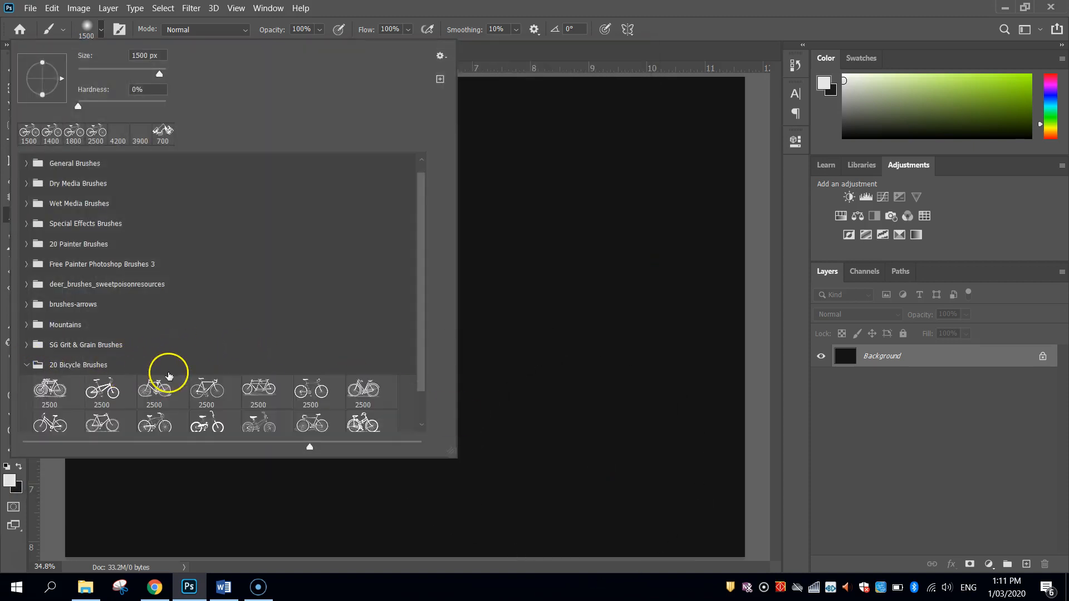
scroll(down, 3)
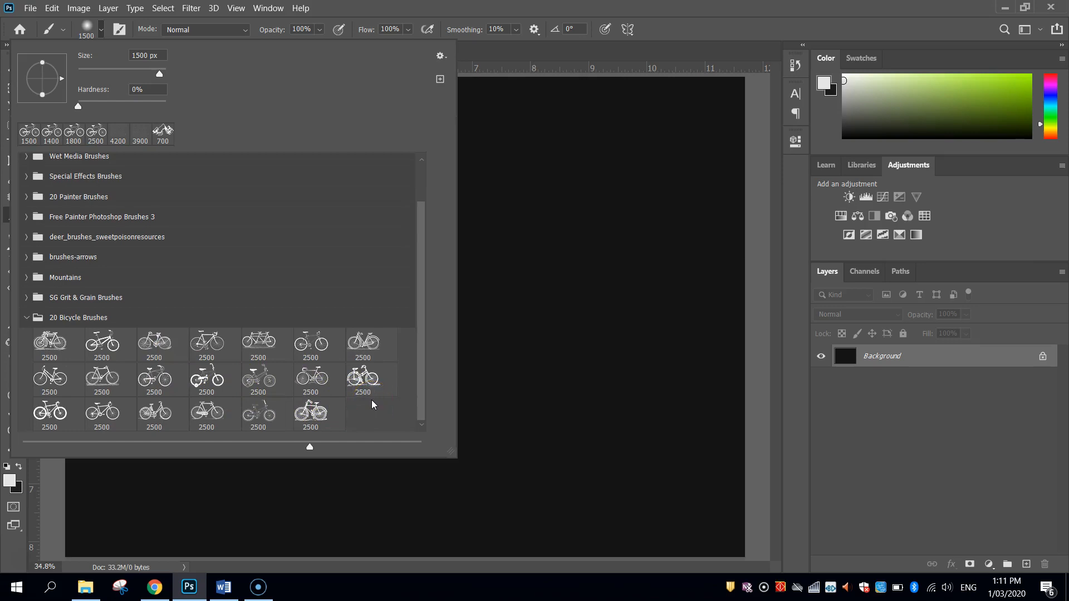
click(154, 379)
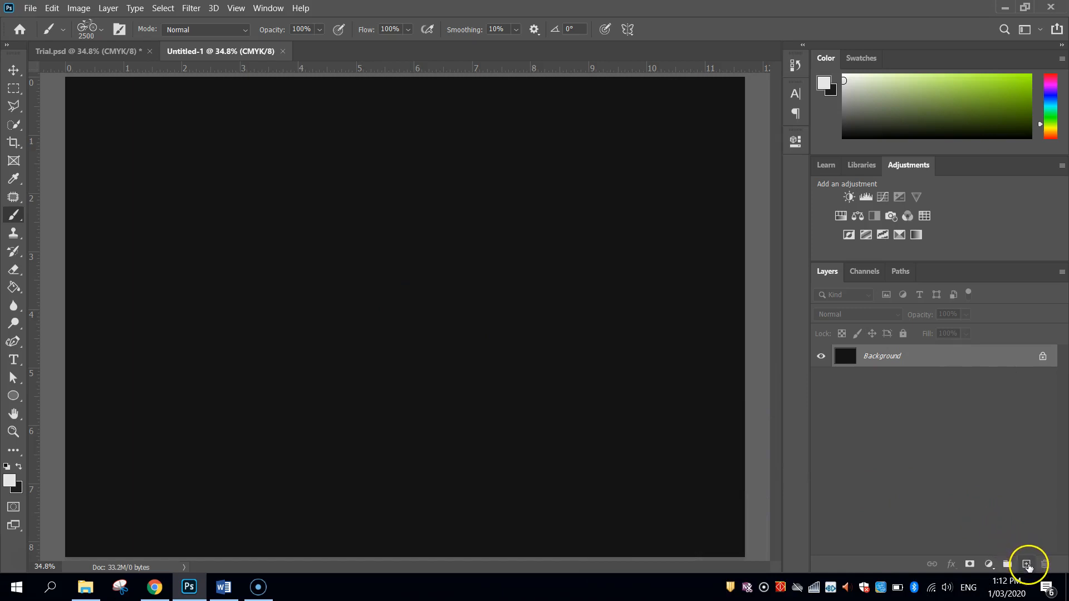
- Add a layer named Bike and stamp an off-white #e4e4e3 bicycle onto it
click(1026, 563)
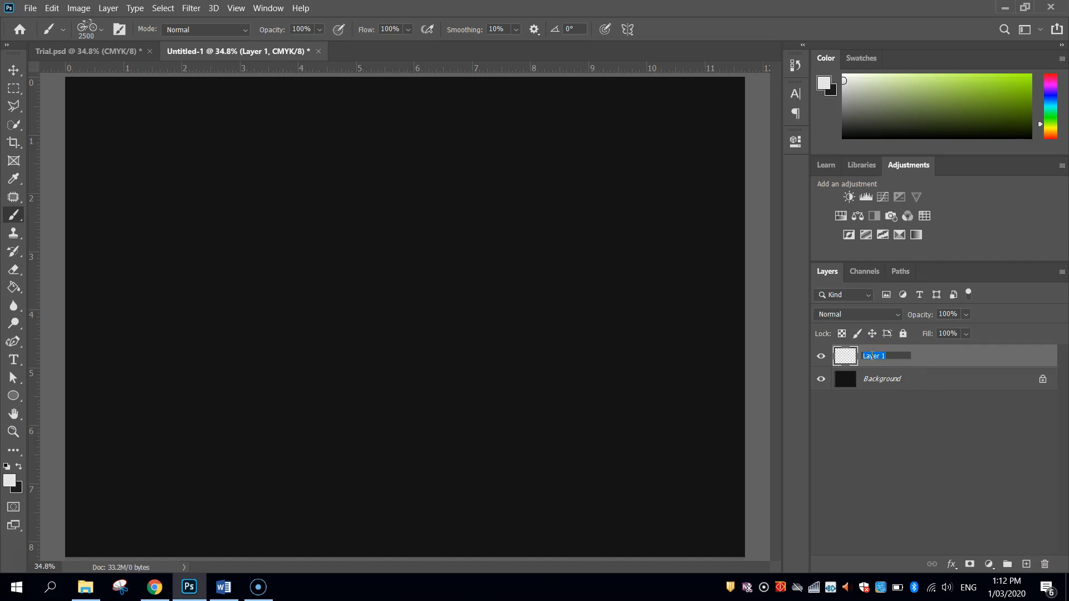
text(Bike)
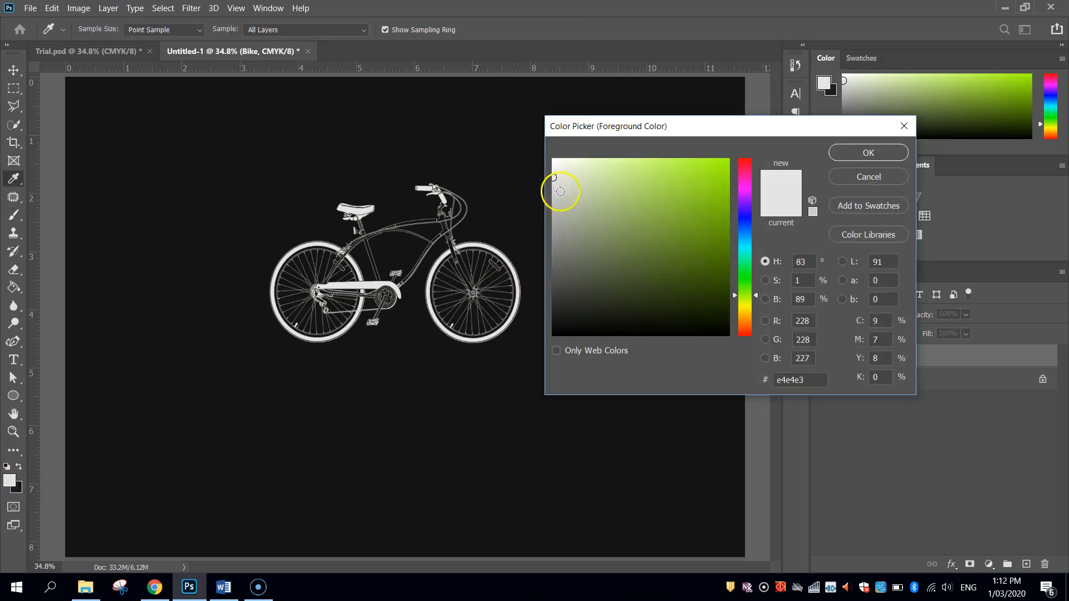
click(794, 379)
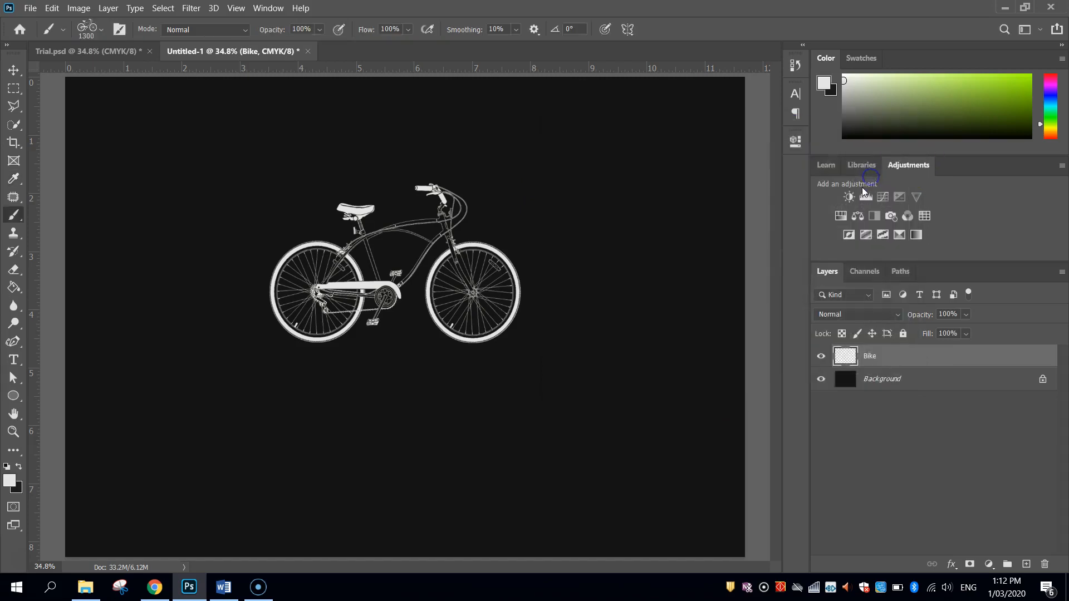
mouse_move(860, 190)
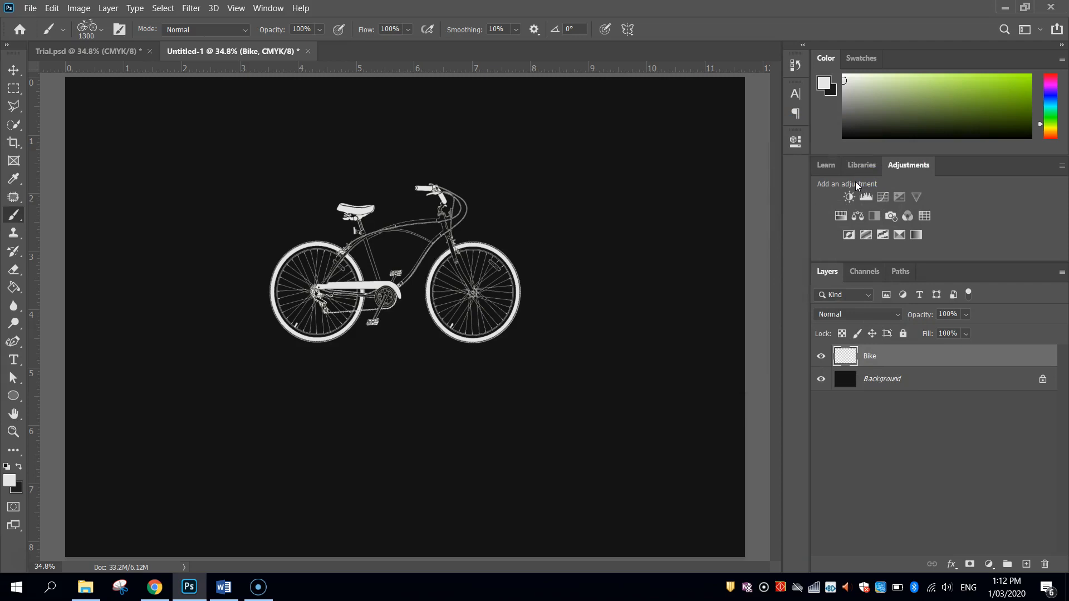
- Set the Type tool to Lemon Milk at 72 pt with character tracking 0
click(12, 359)
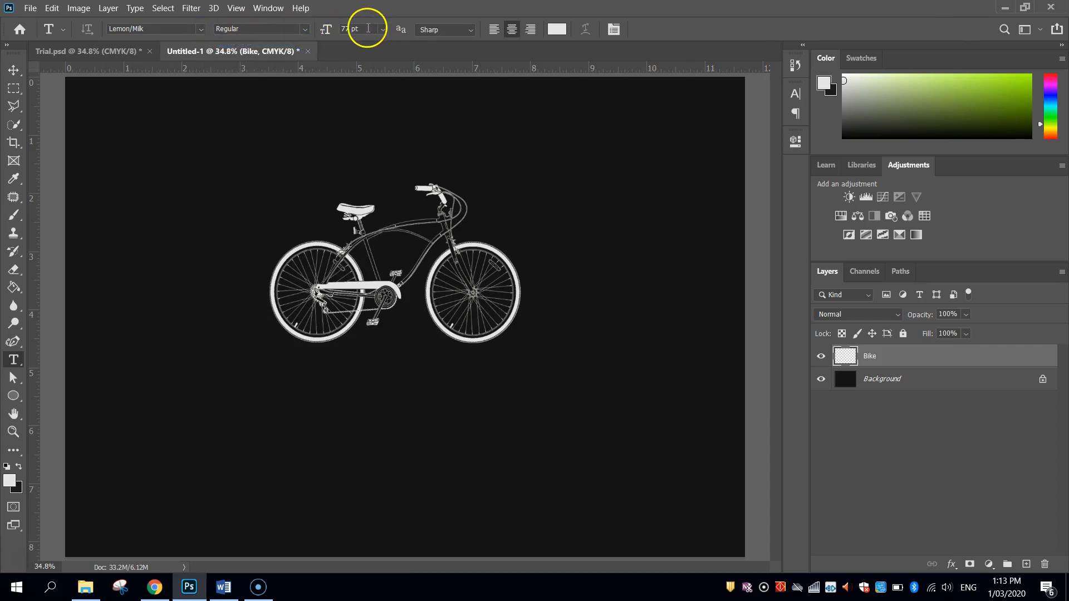
click(365, 209)
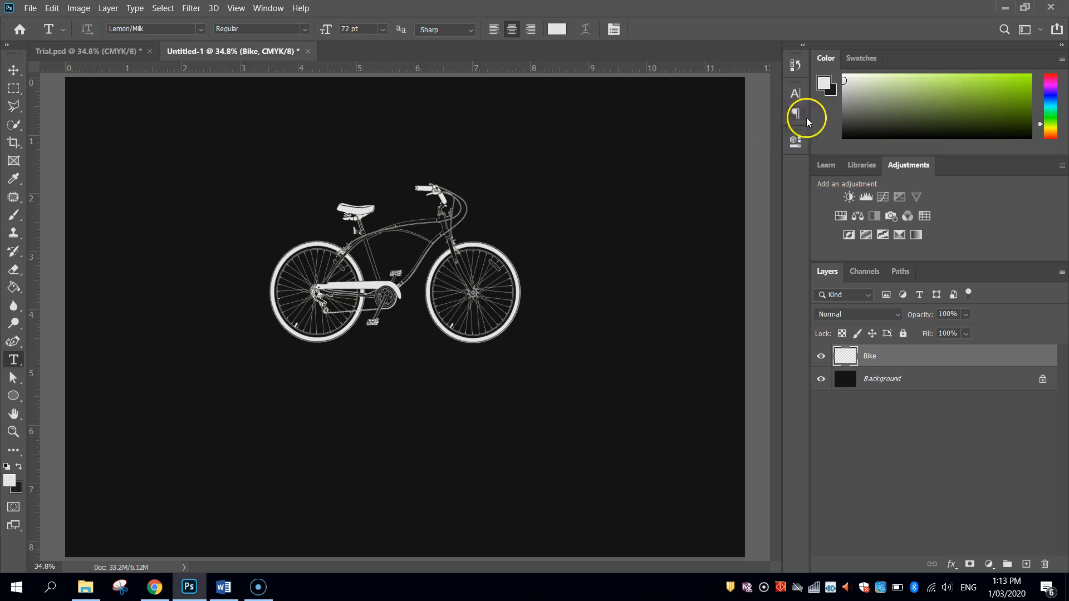
click(795, 113)
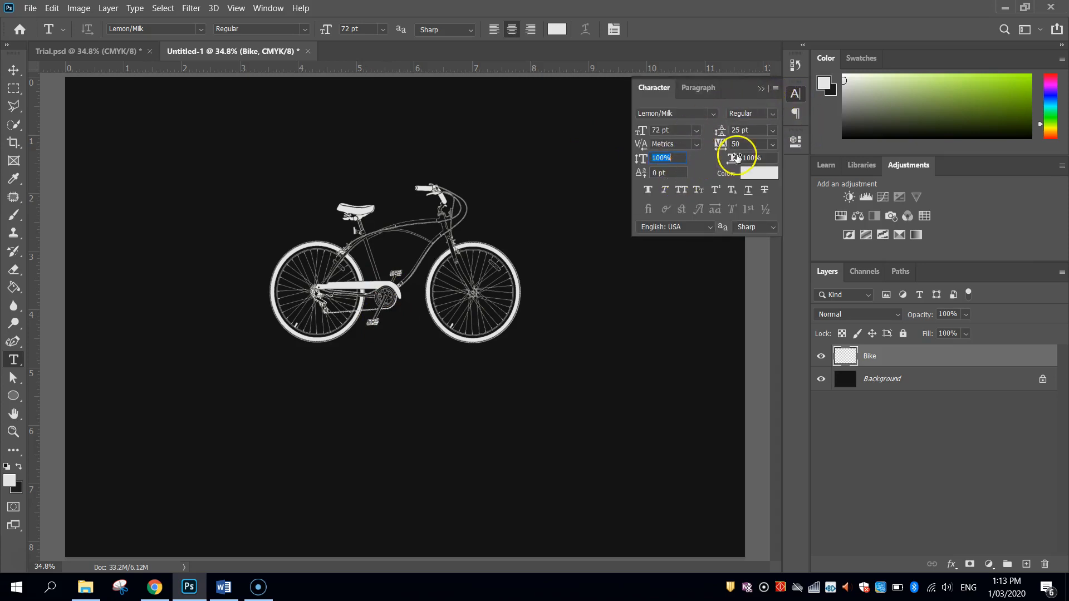
click(771, 143)
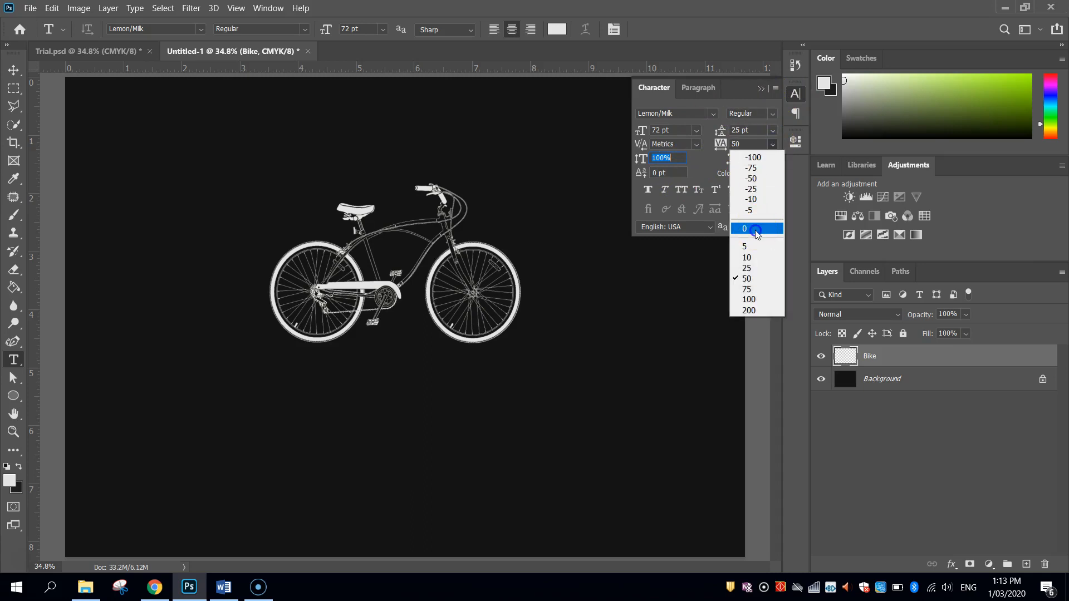
click(745, 228)
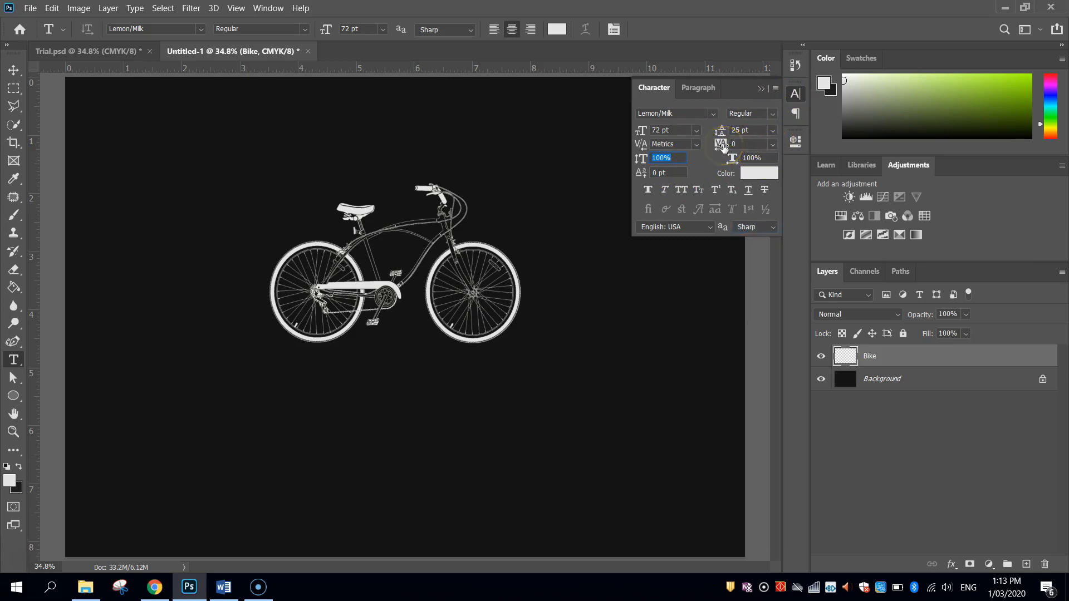
mouse_move(770, 143)
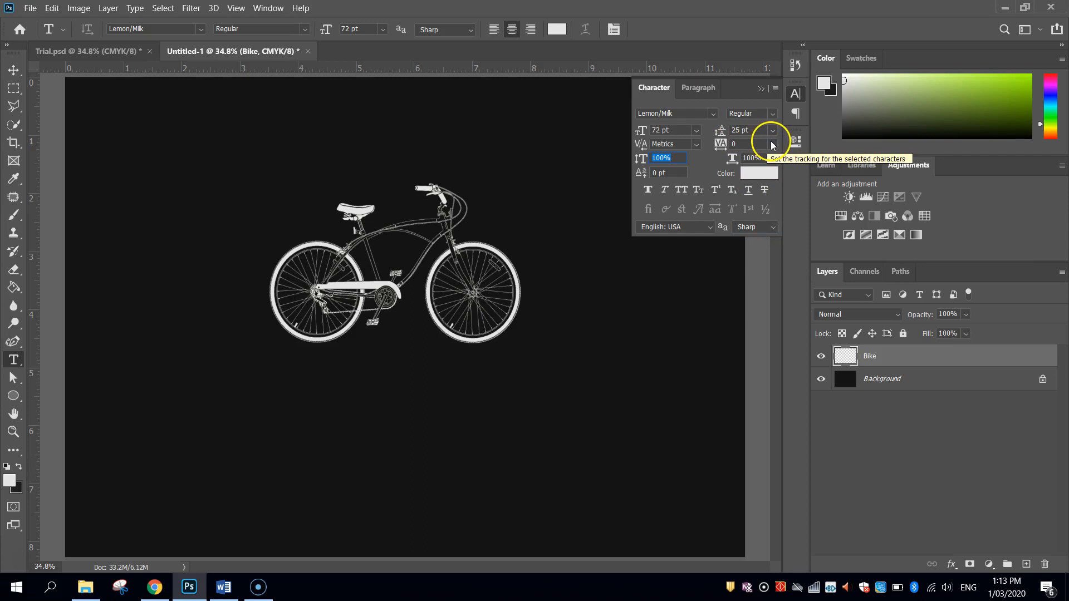
click(771, 144)
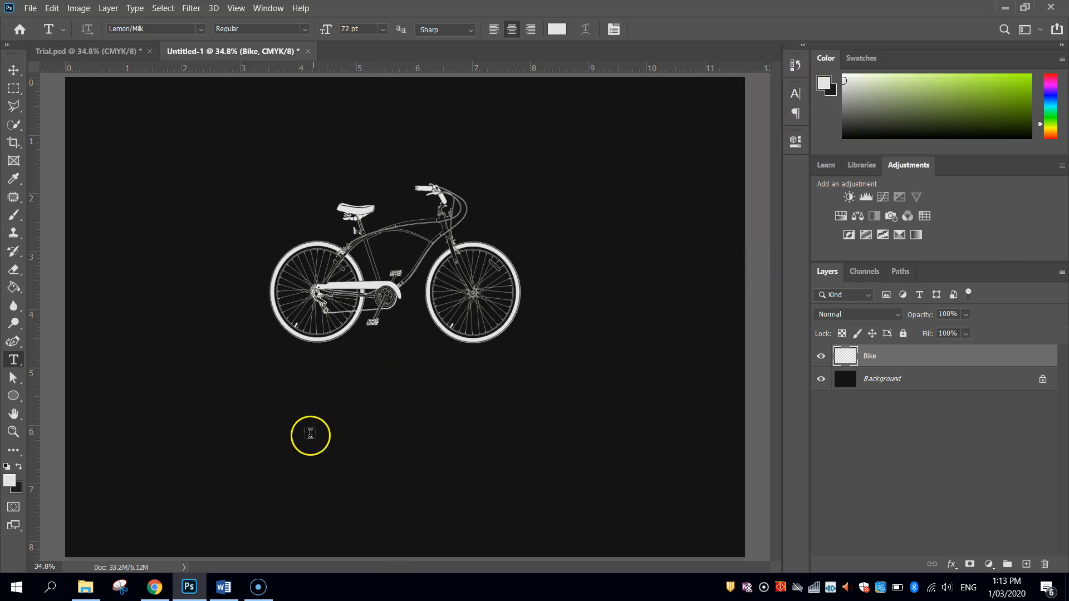
- Type MR BICYCLE and centre the title beneath the bicycle
text(LOREM IPSUM)
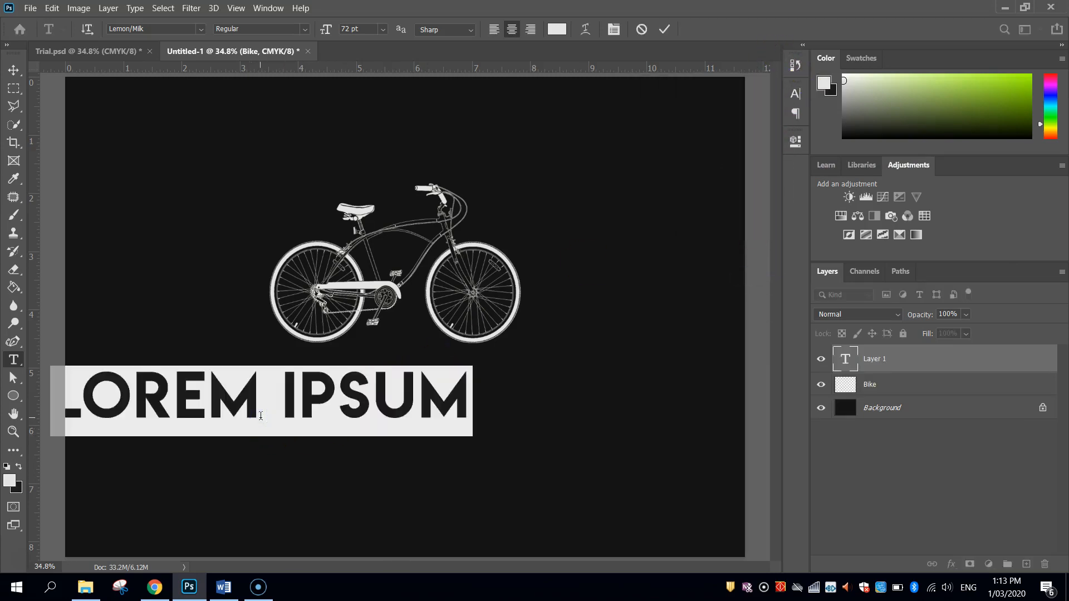
text(MR BI)
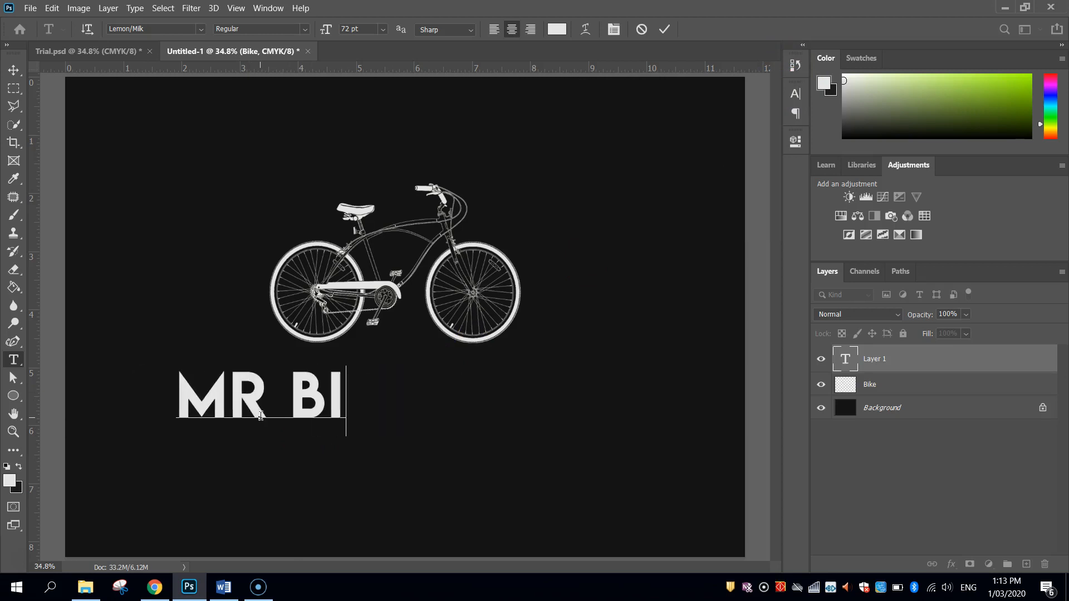
text(CYCLE)
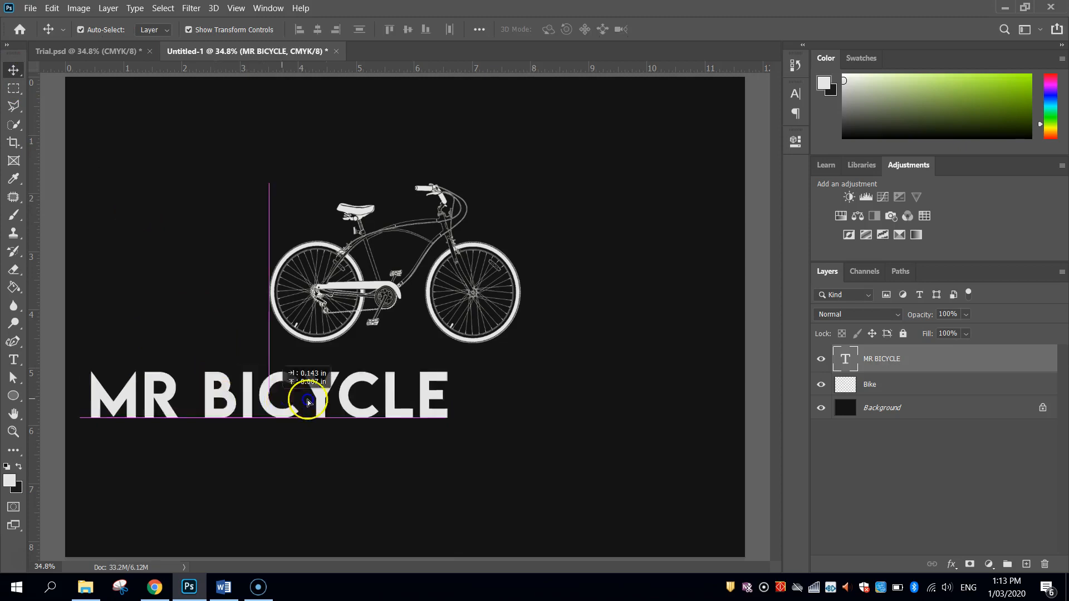
drag(308, 400, 347, 388)
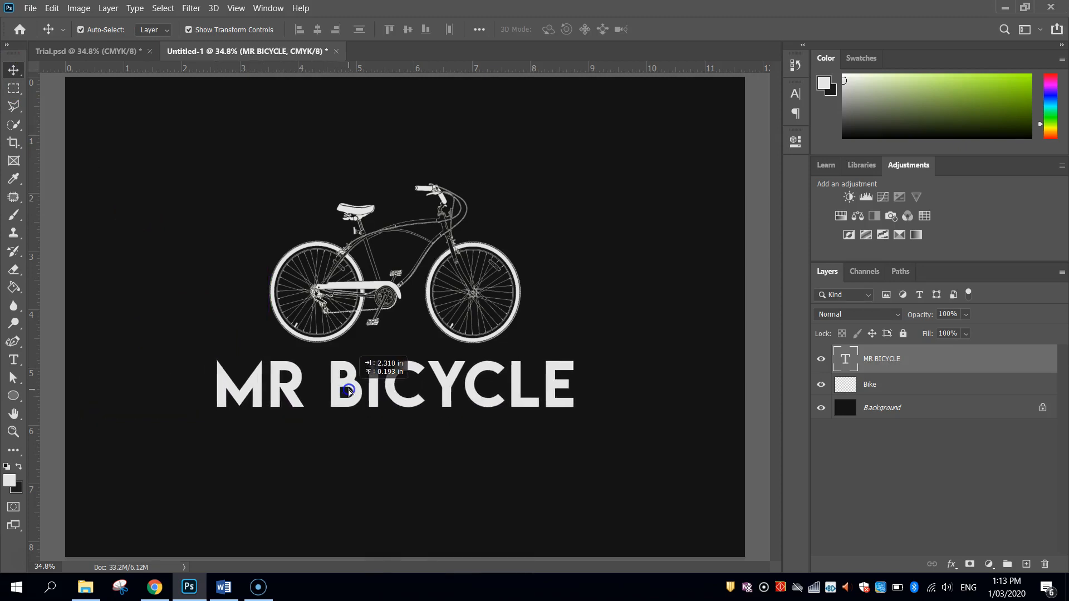
drag(347, 391, 405, 392)
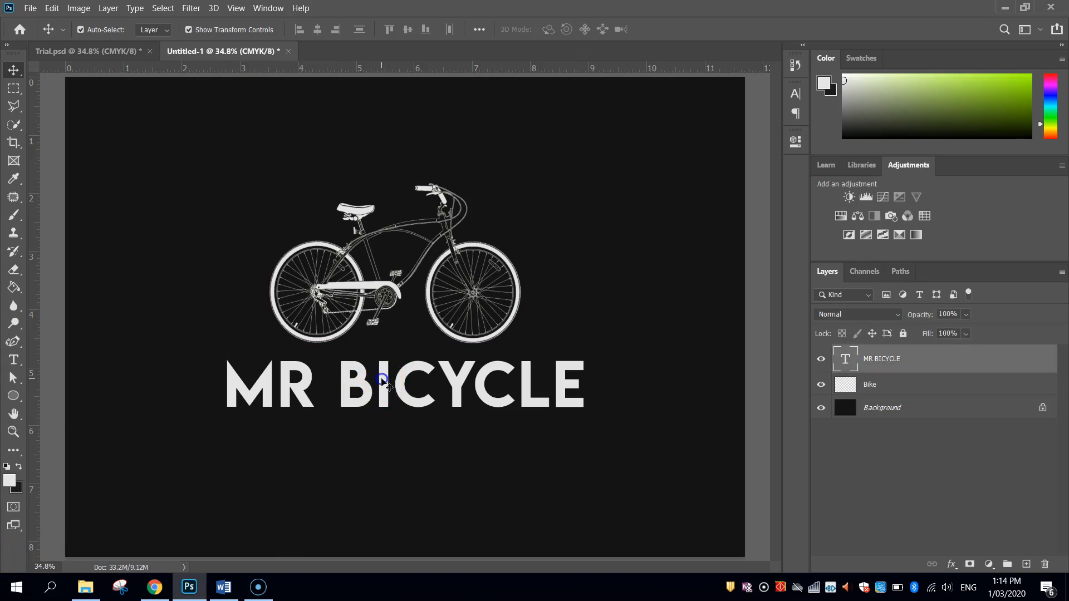
- Place vertical guides on the left and right edges of the MR BICYCLE title
drag(382, 384, 382, 411)
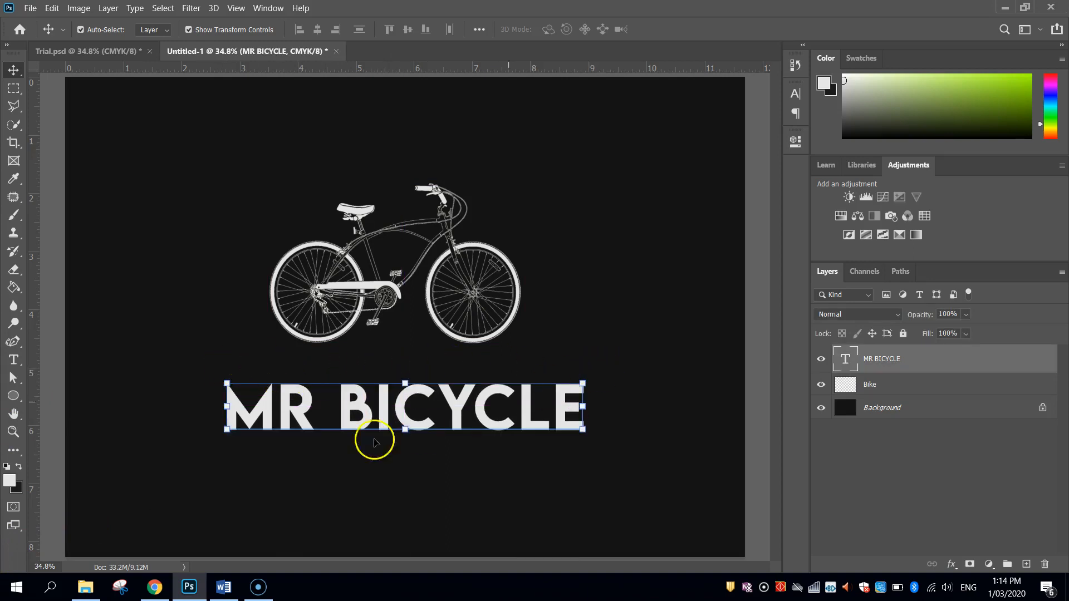
mouse_move(595, 468)
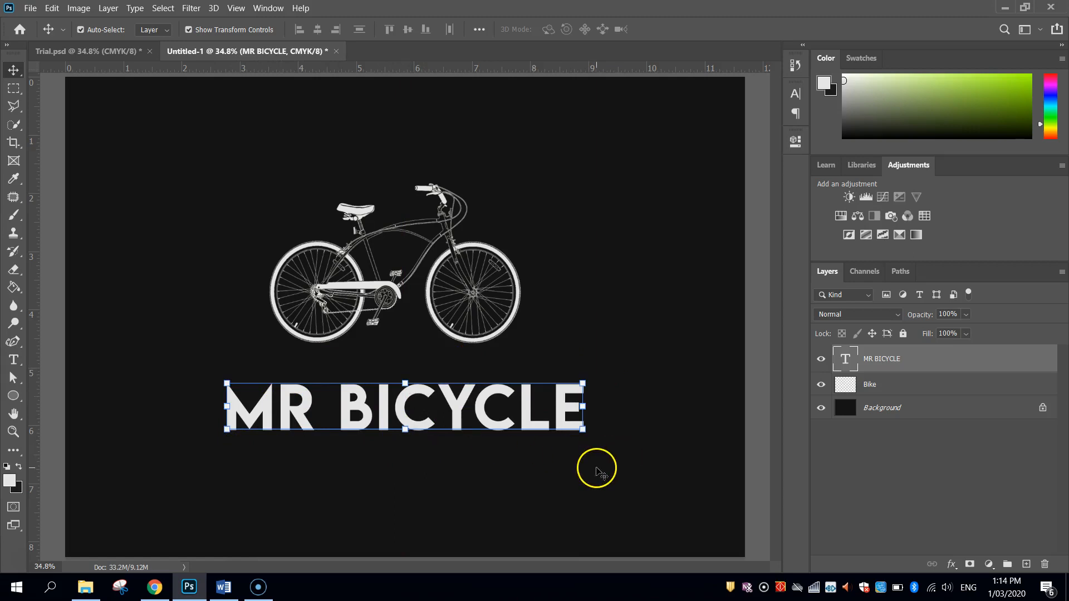
mouse_move(77, 251)
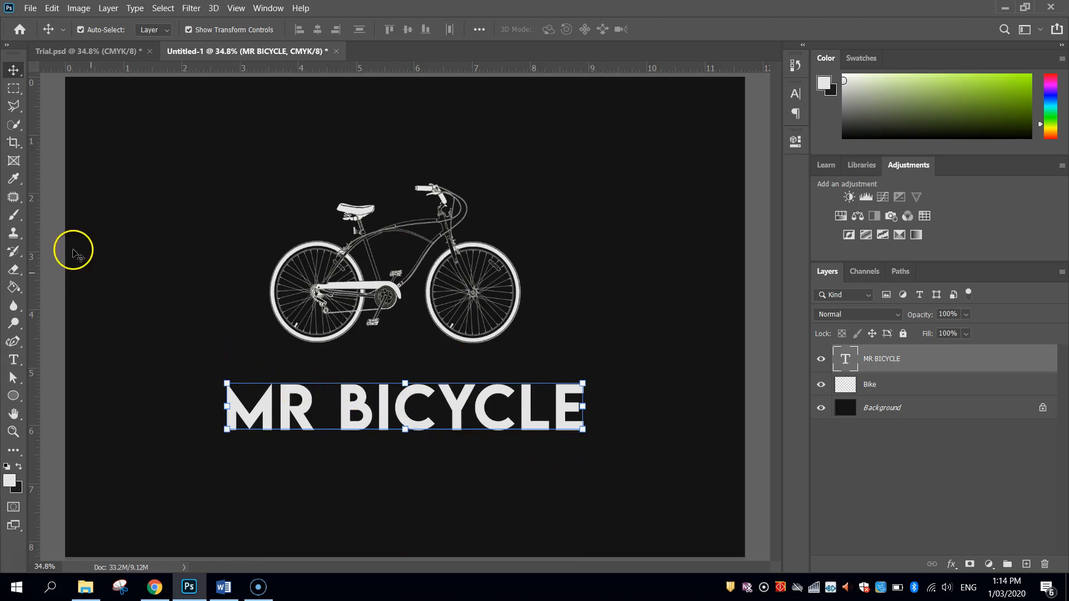
mouse_move(35, 300)
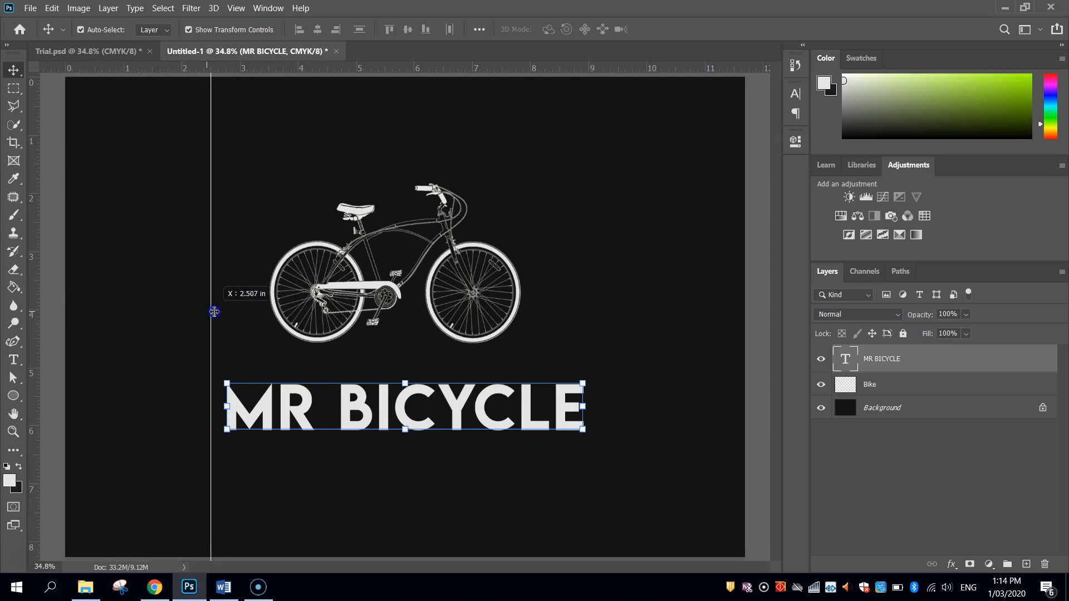
drag(210, 312, 226, 374)
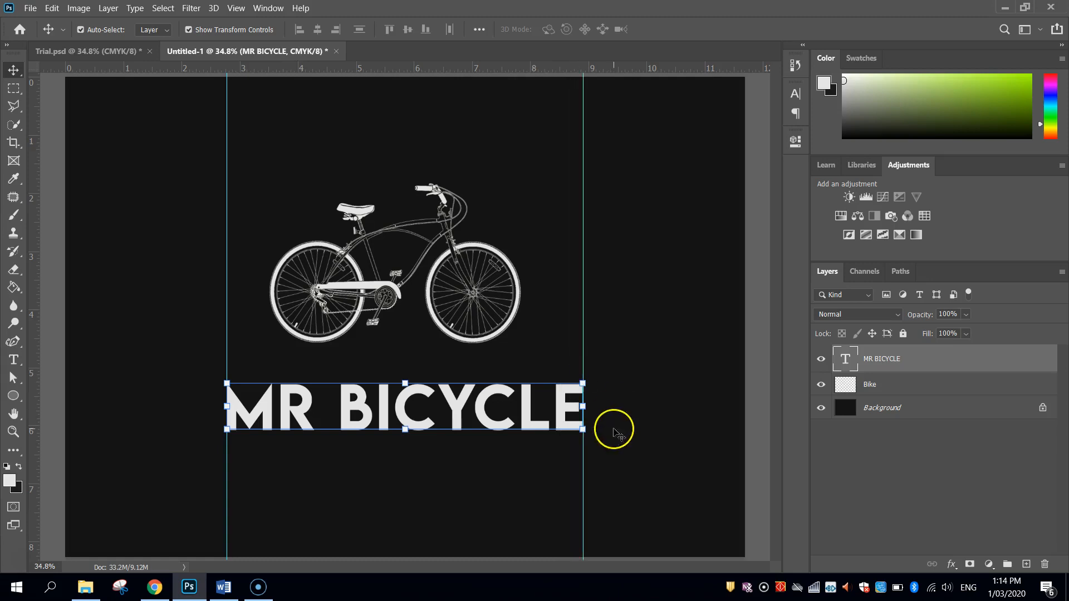
mouse_move(238, 433)
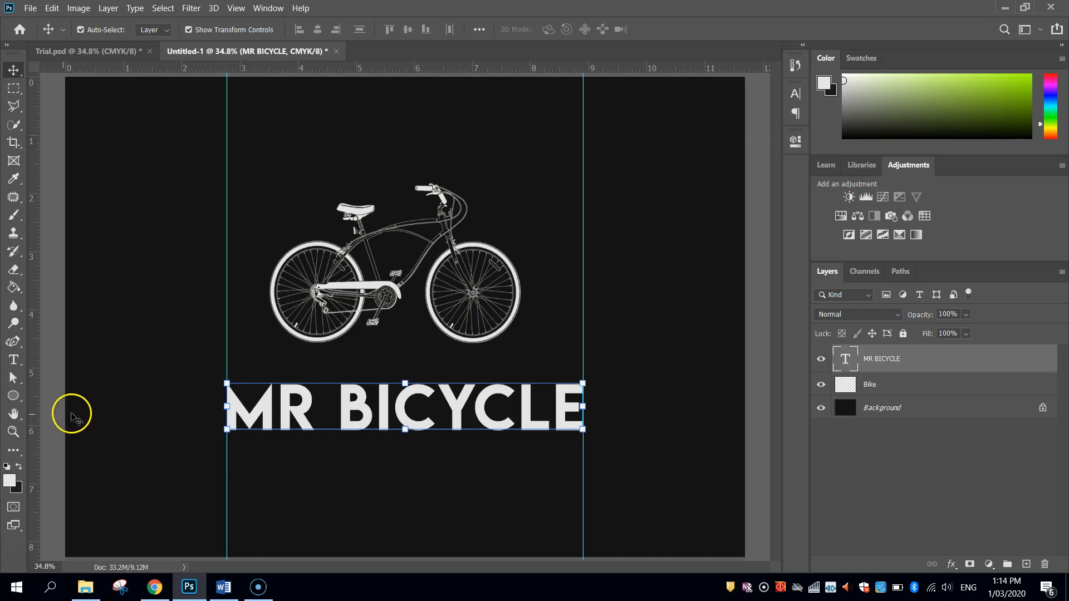
- Draw a thin off-white Rectangle 1 bar under MR BICYCLE spanning guide to guide
click(13, 395)
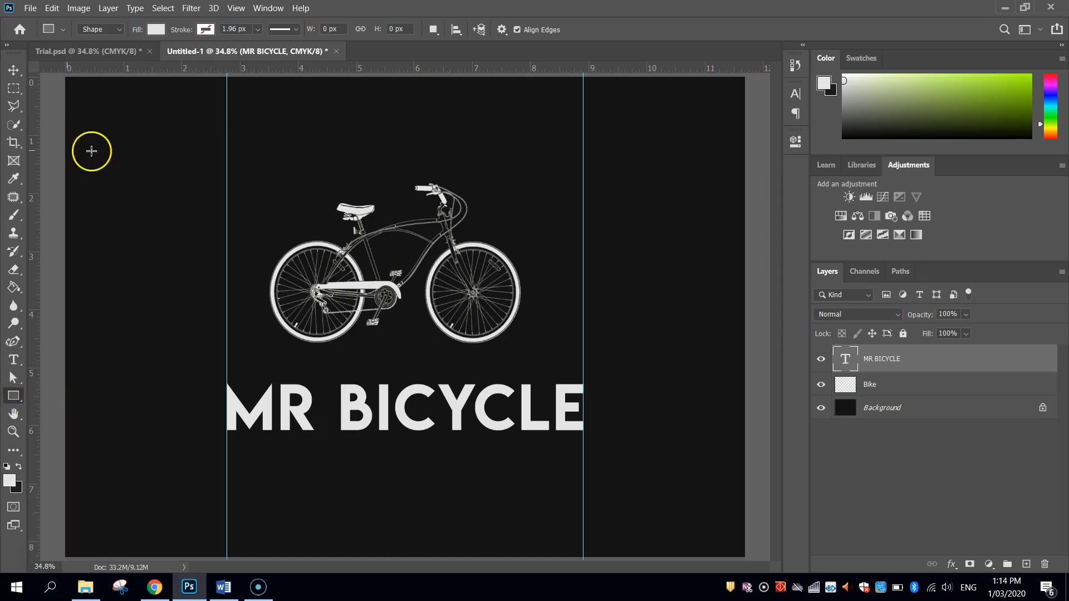
mouse_move(156, 29)
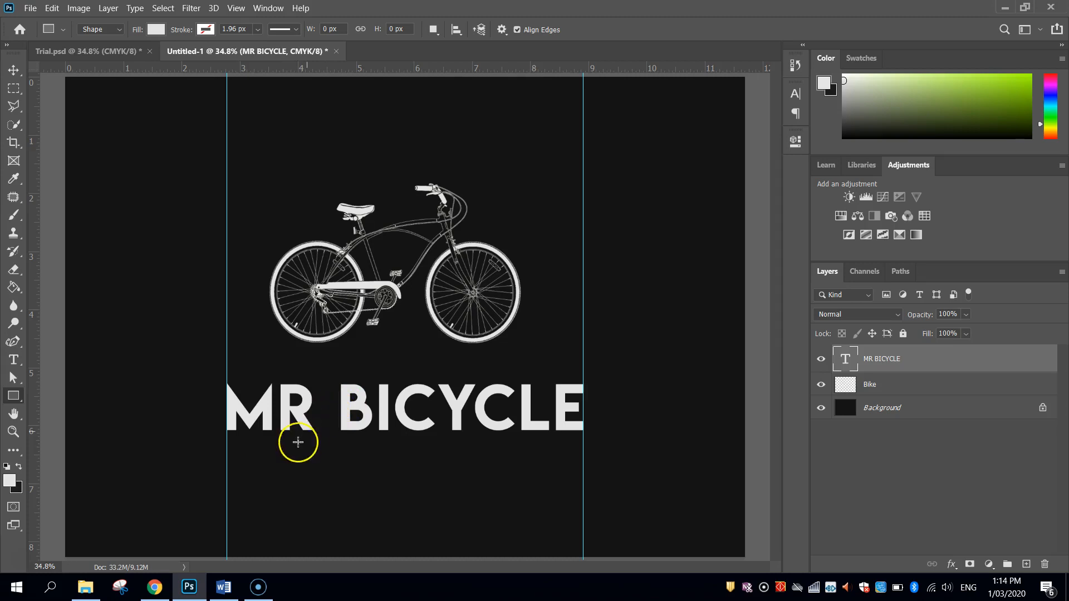
mouse_move(227, 440)
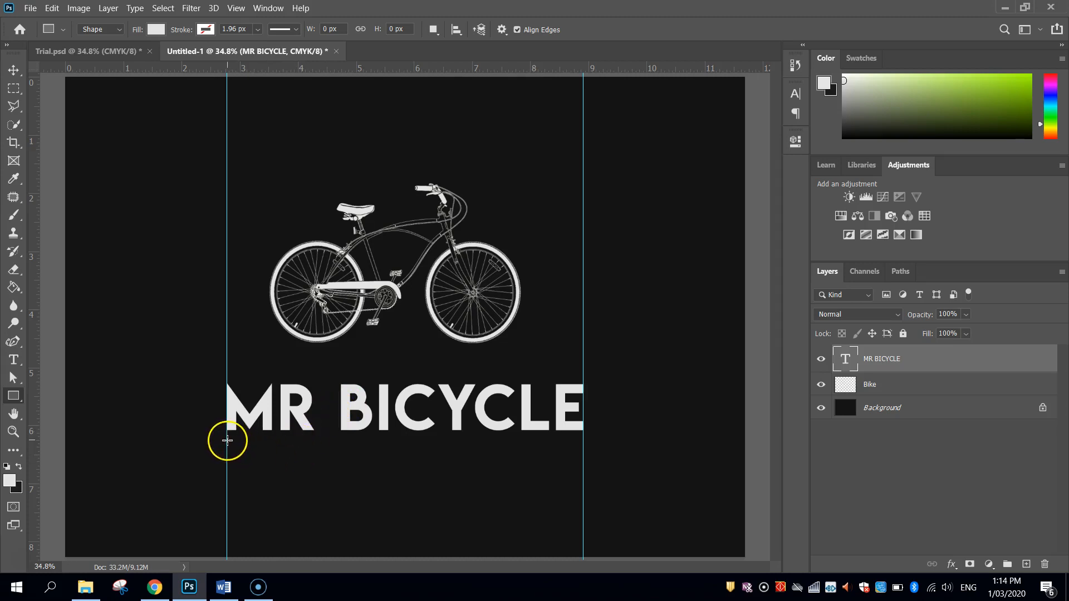
drag(227, 442, 582, 445)
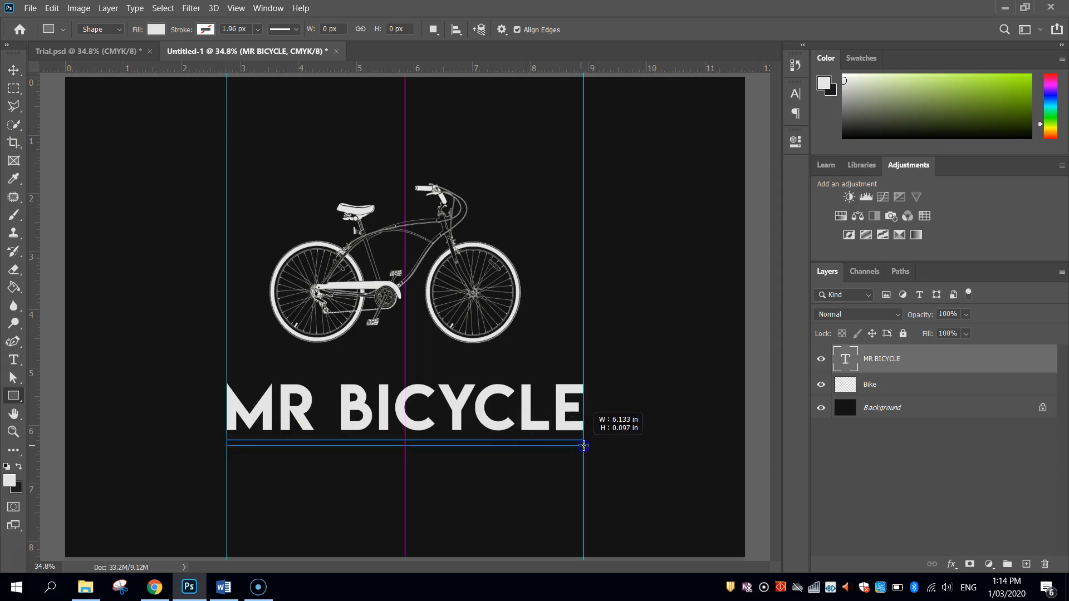
drag(584, 445, 583, 443)
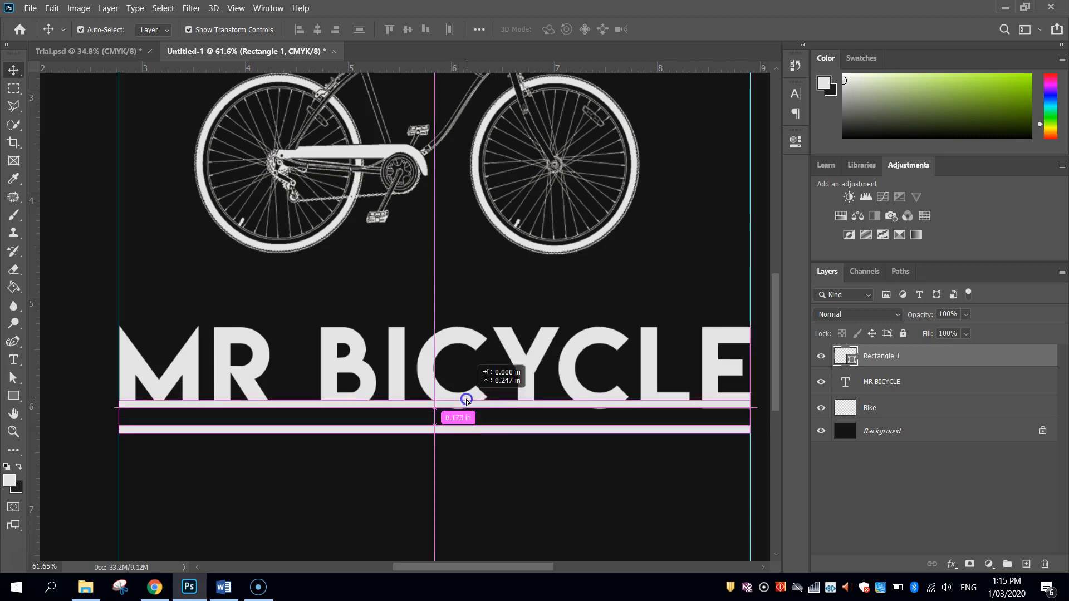
- Position the bar and its copy so MR BICYCLE sits between matching bars above and below
drag(467, 399, 467, 305)
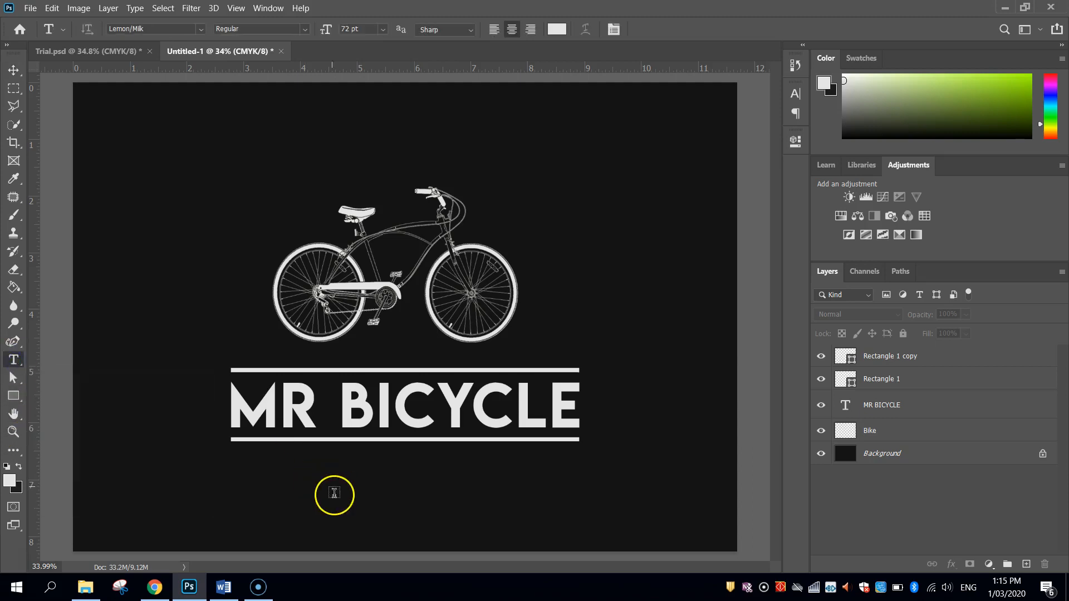
- Add a CUSTOM BICYCLE text line in Tw Cen MT at 30 pt
text(LOREM IPSUM)
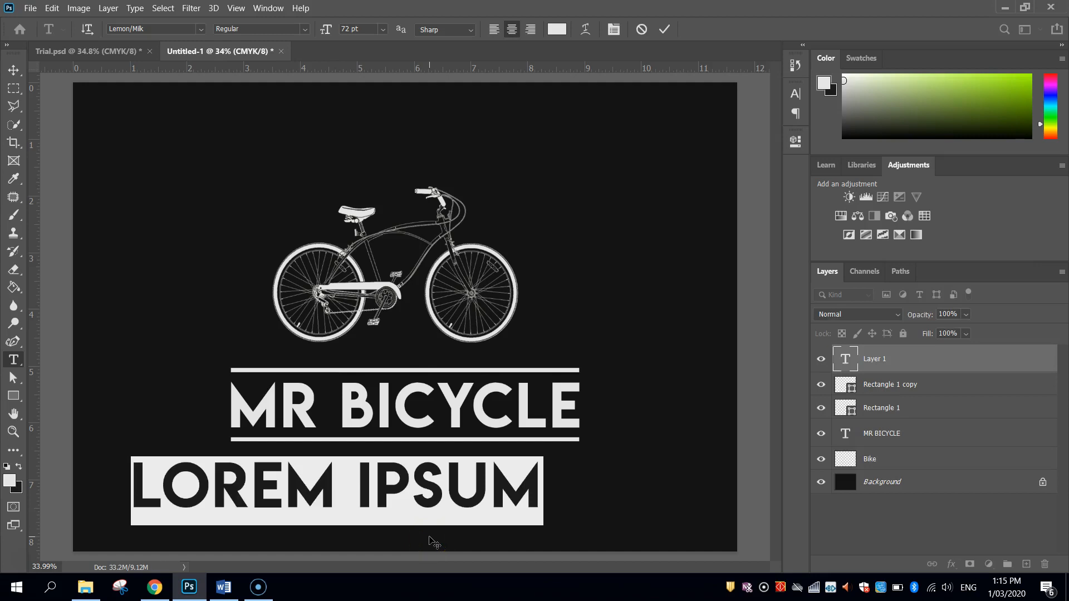
text(CUSTOM)
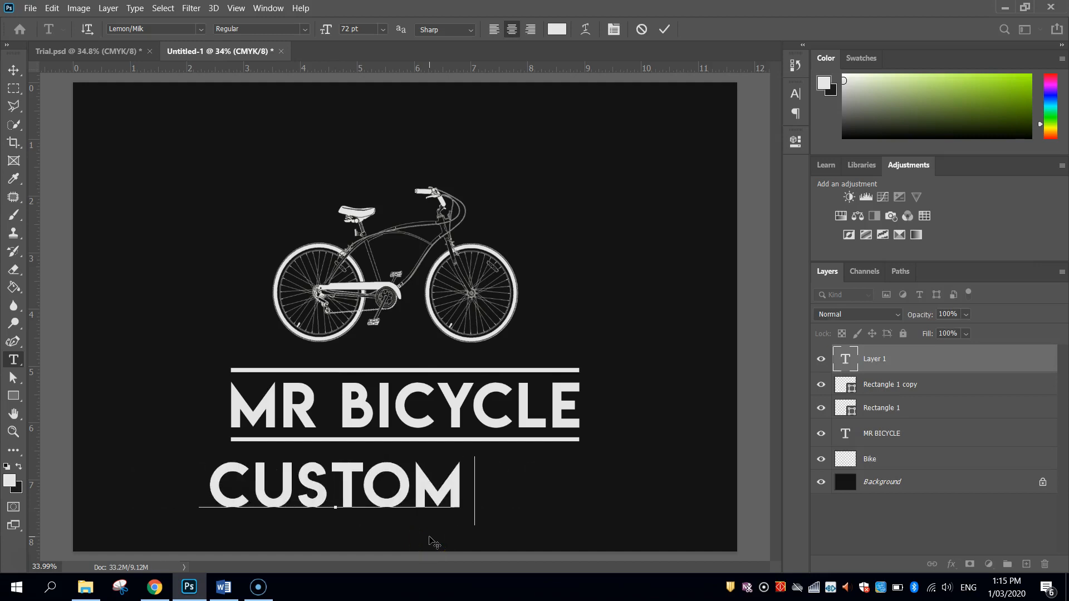
text(BICYCLE)
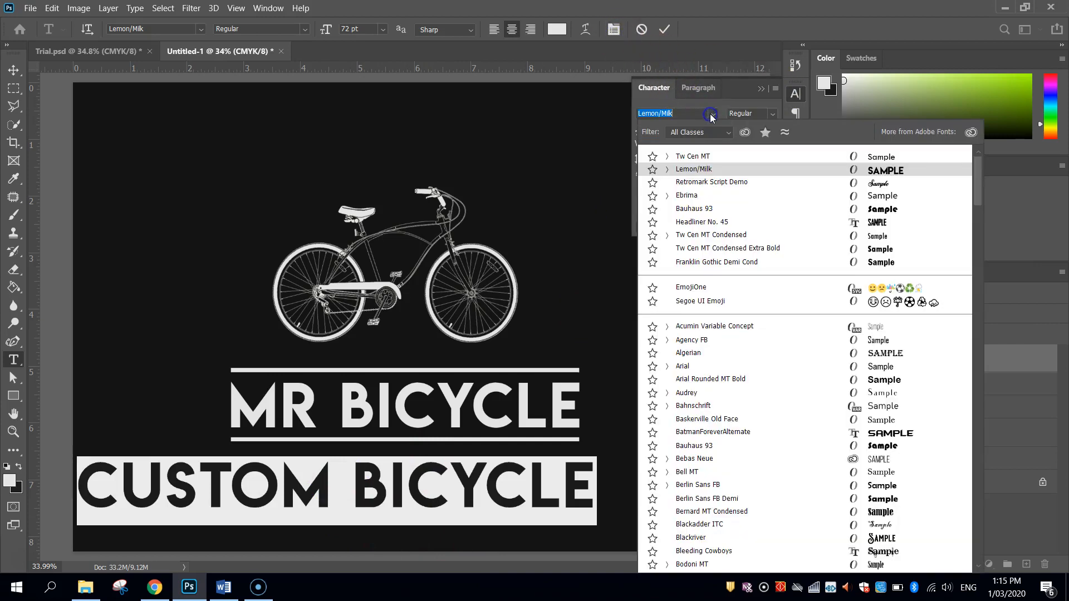
click(692, 156)
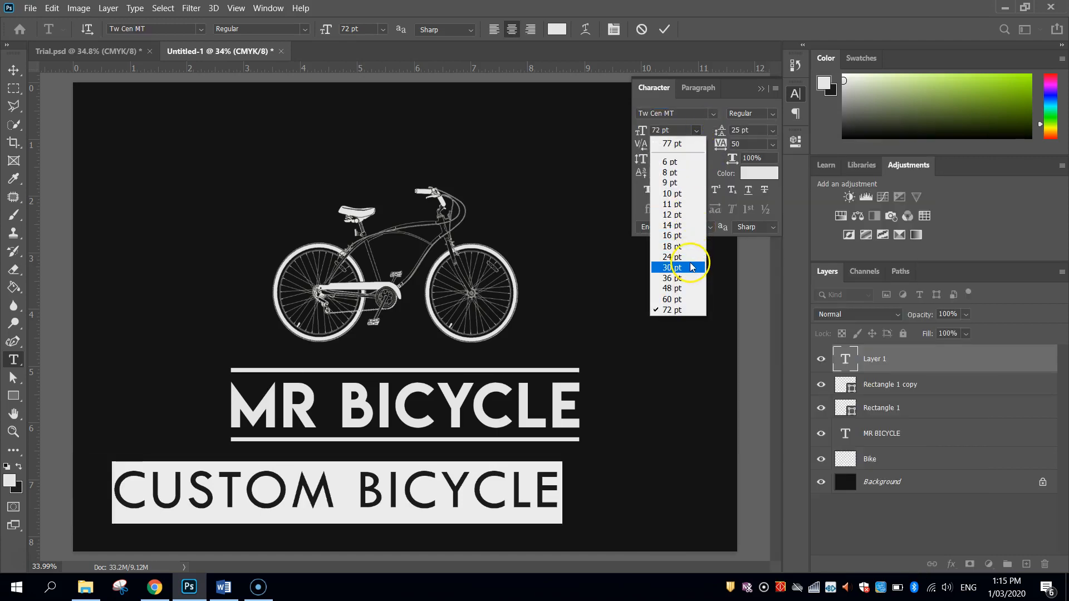
click(670, 266)
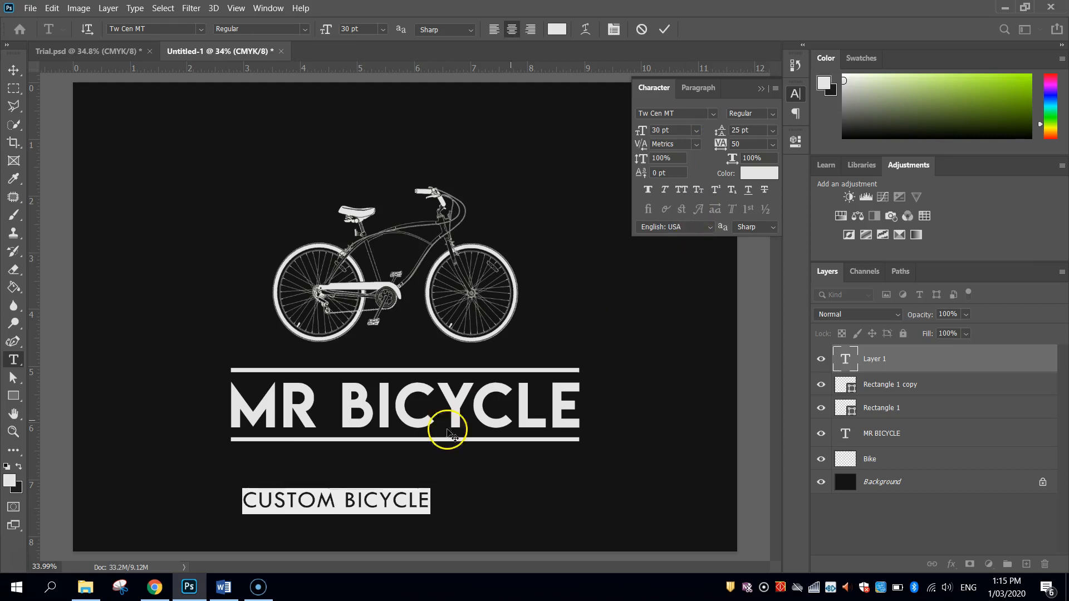
mouse_move(327, 512)
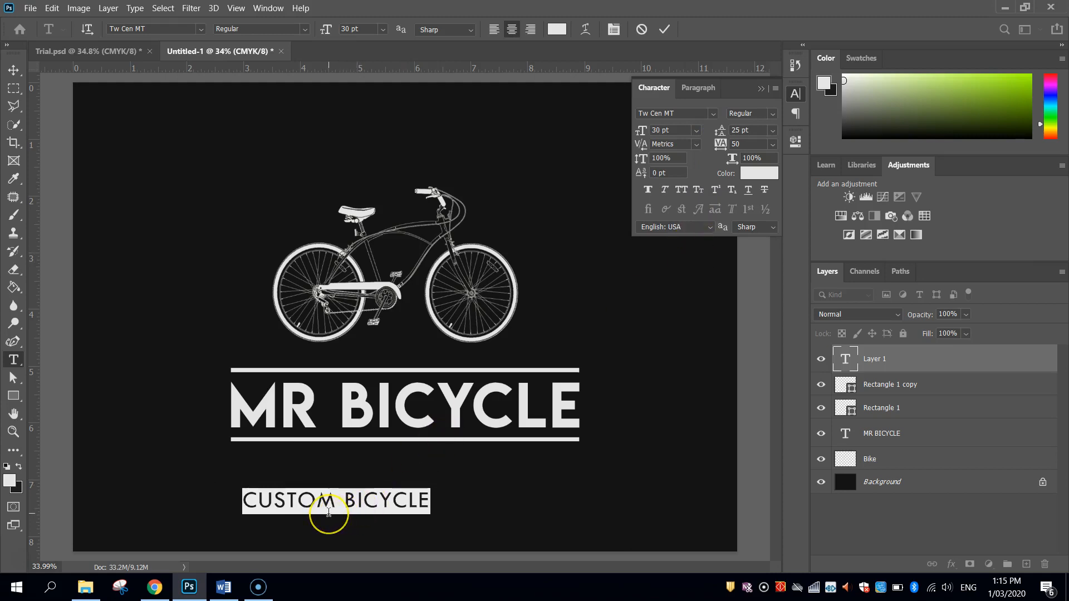
mouse_move(691, 193)
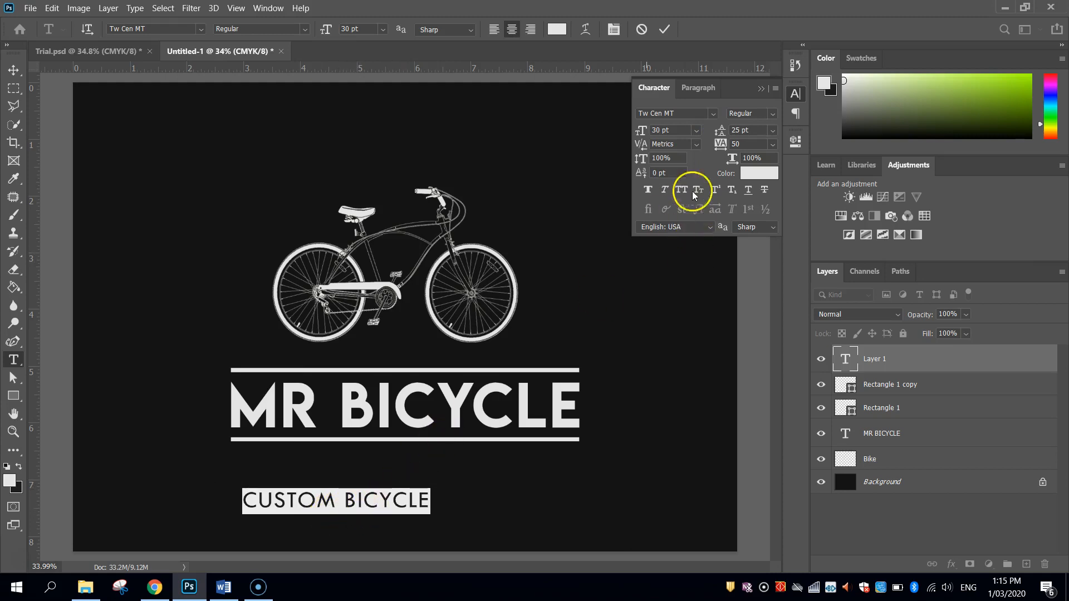
- Widen the subtitle tracking to 300 and centre it just beneath the lower bar
click(773, 143)
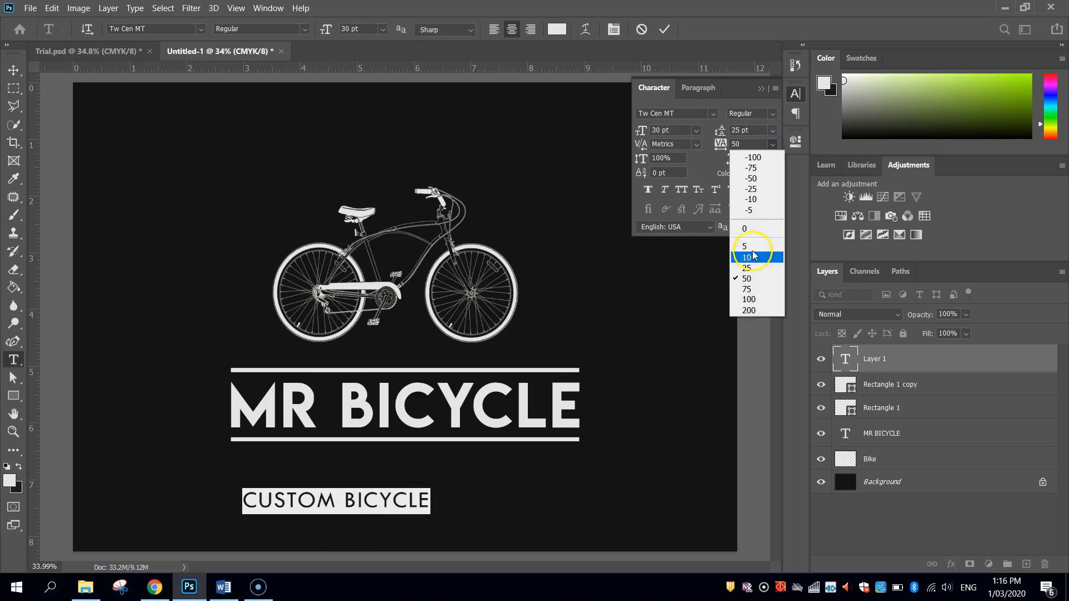
click(748, 311)
text(300)
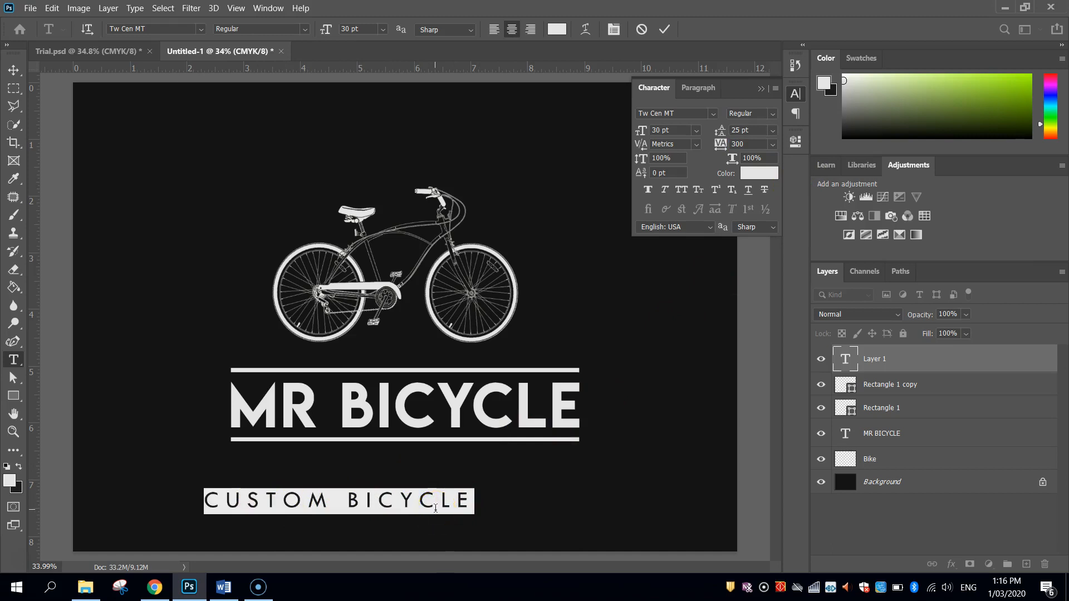
click(14, 69)
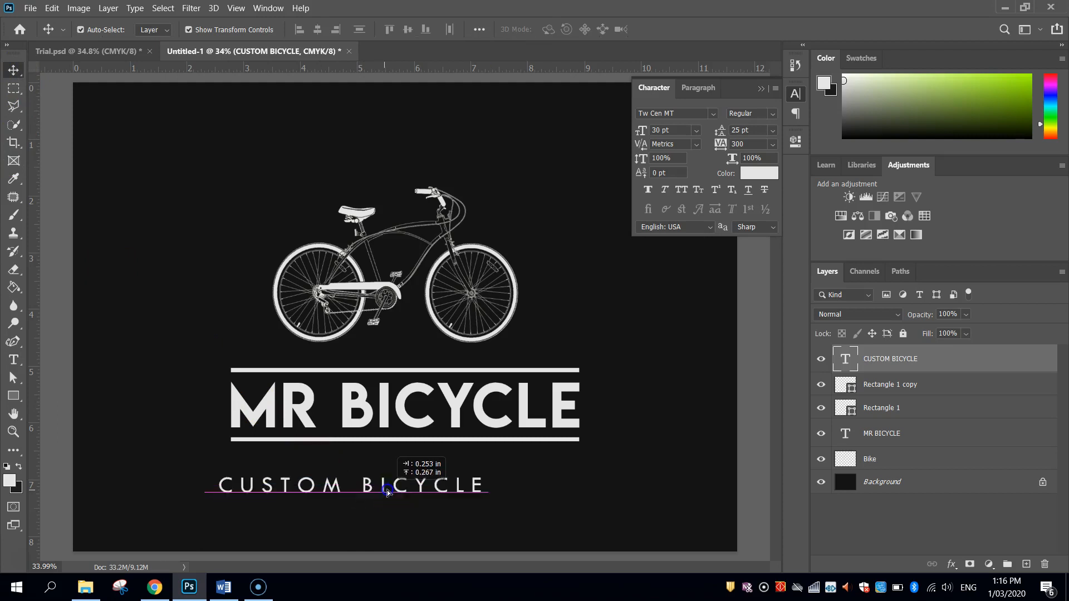
drag(385, 488, 430, 470)
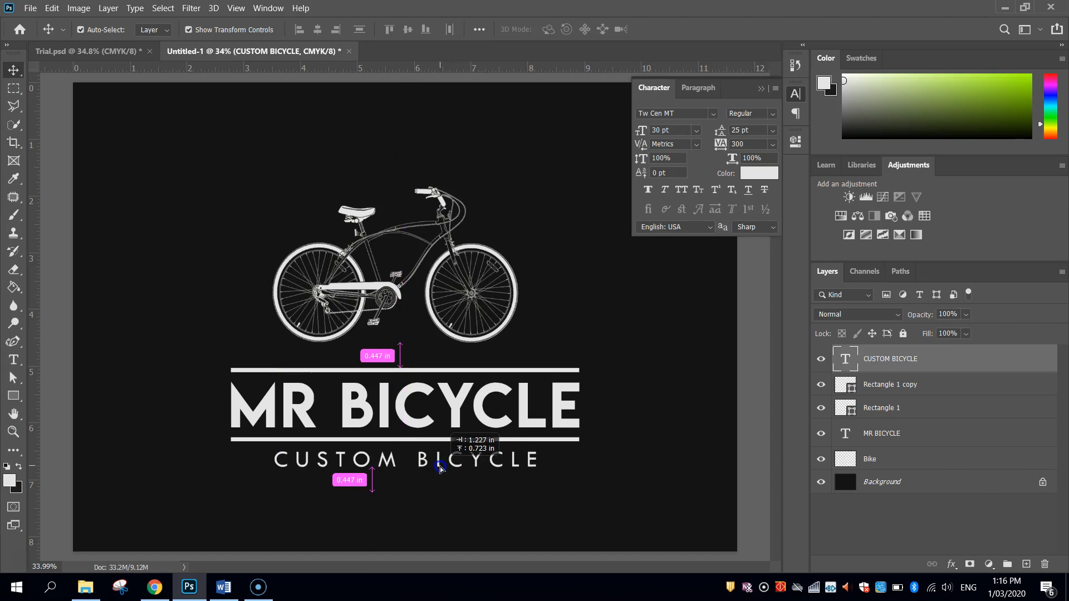
click(406, 460)
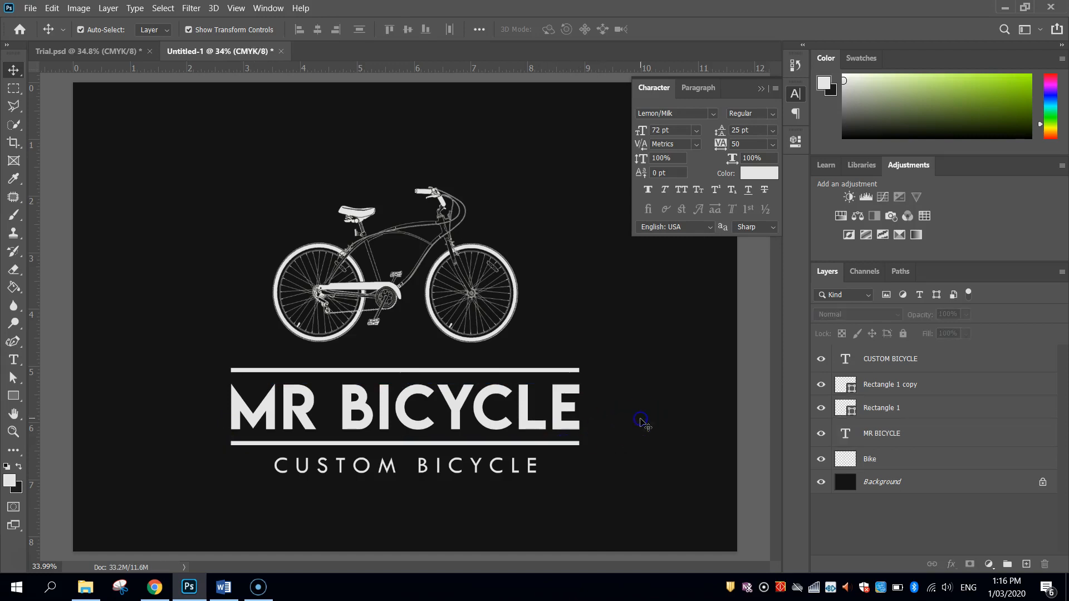
mouse_move(726, 435)
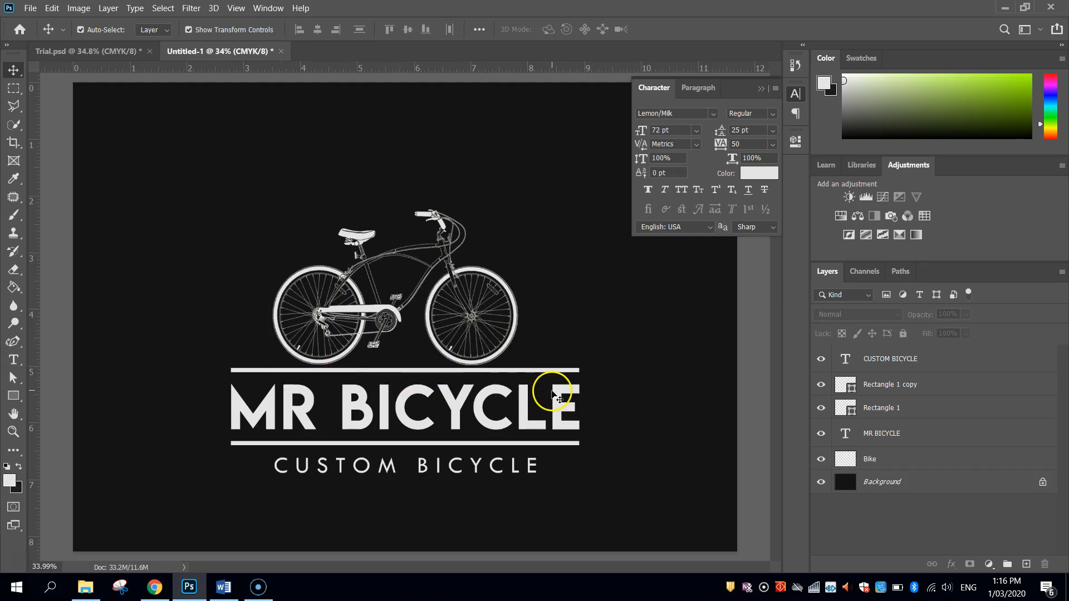
mouse_move(273, 204)
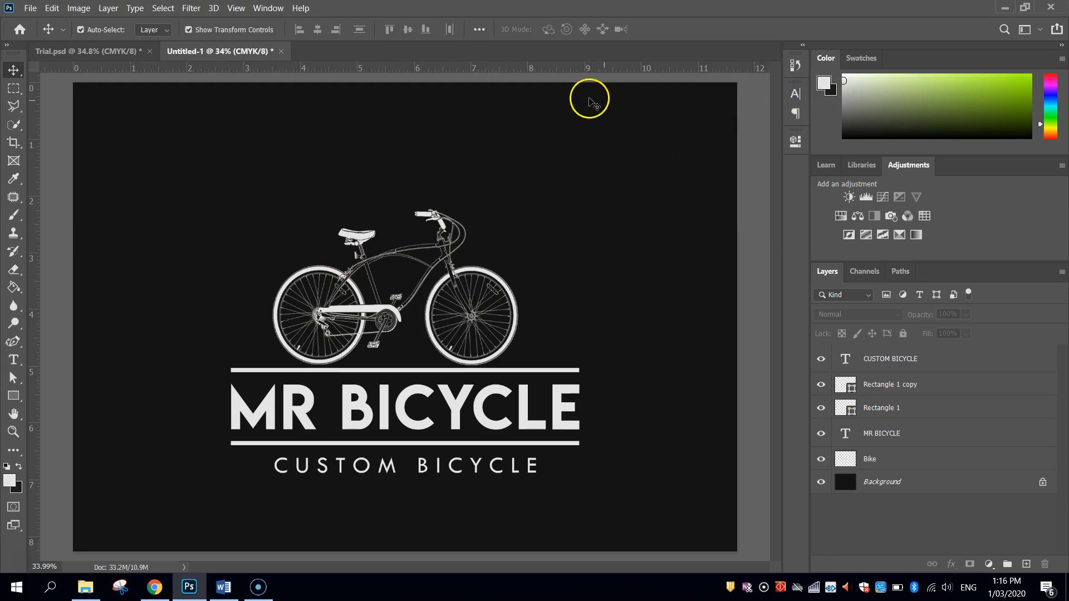
mouse_move(257, 203)
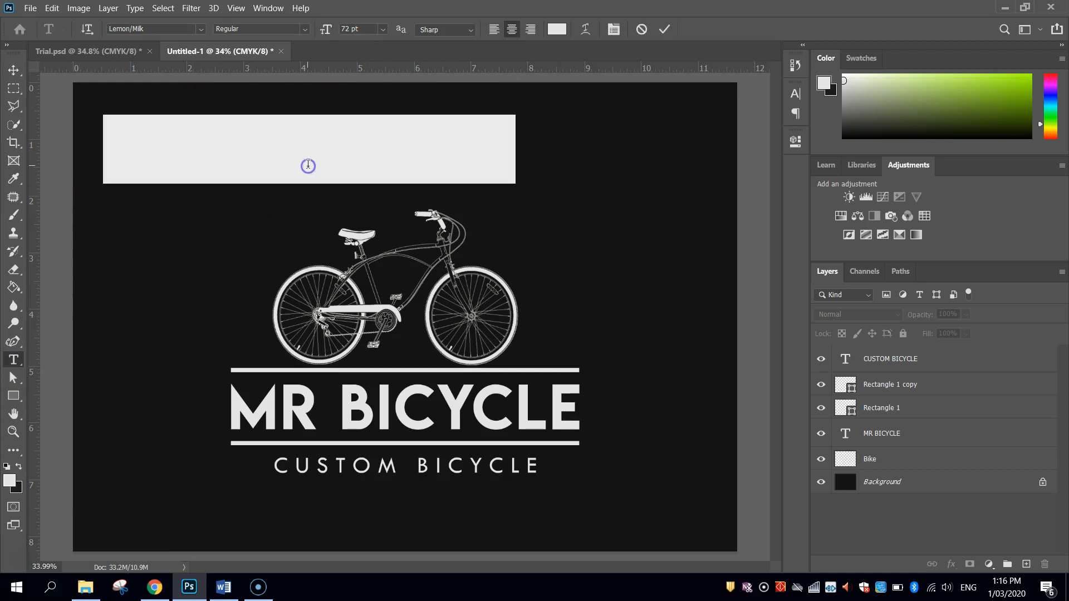
- Enter the ESTABLISH heading text and set its tracking to 300 in the Character panel
text(EST)
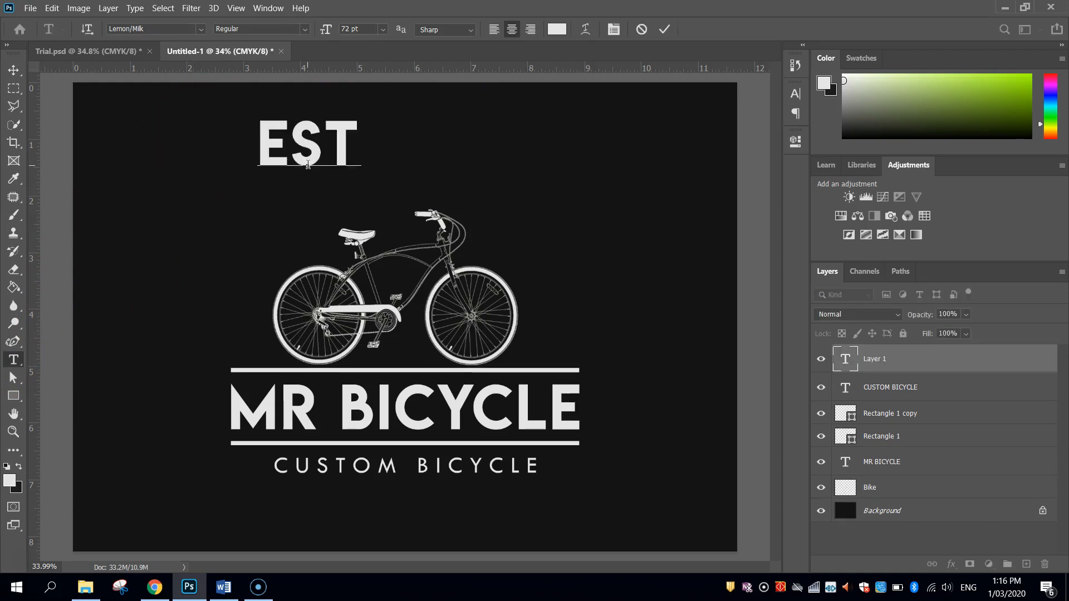
text(ABLISHED 2020)
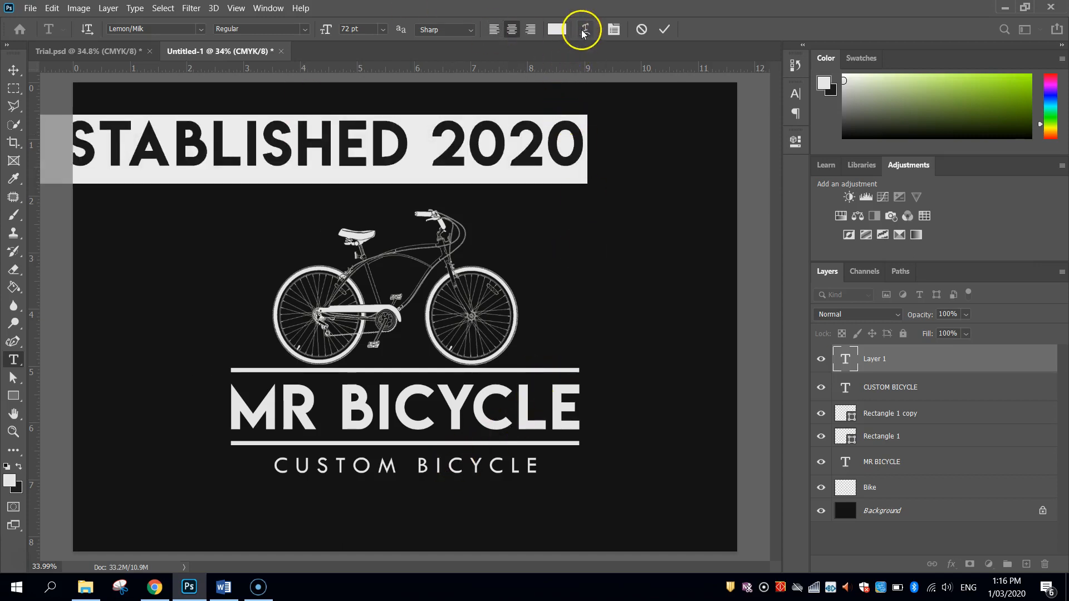
click(581, 29)
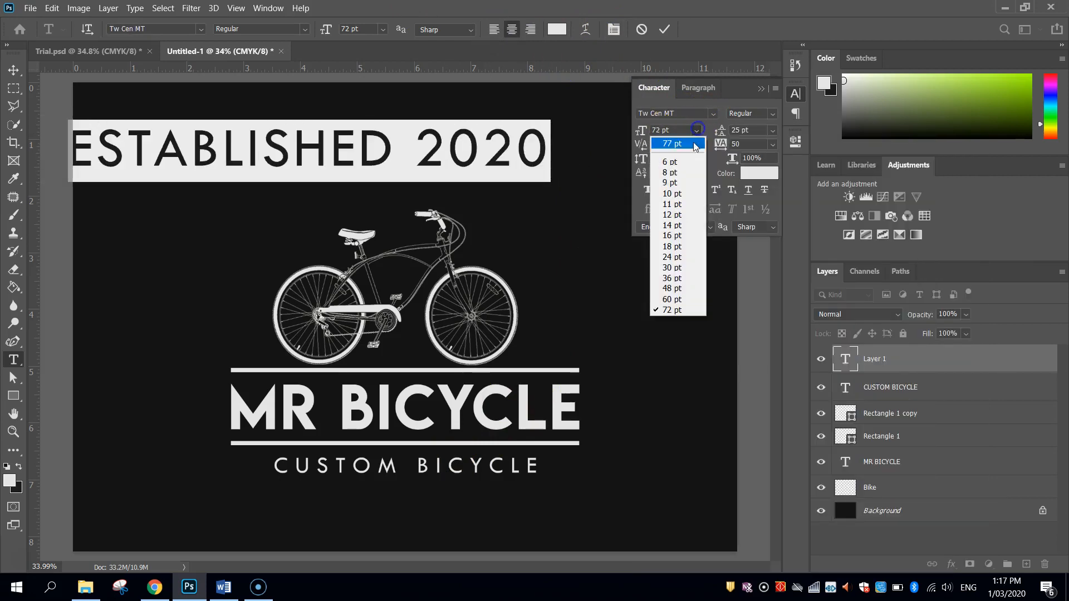
click(670, 267)
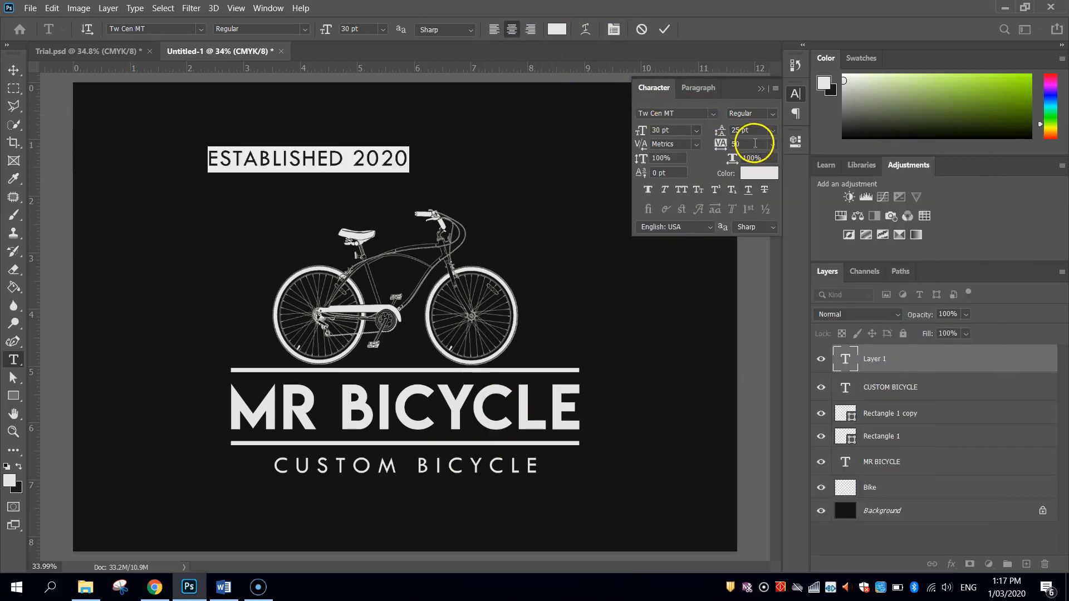
text(300)
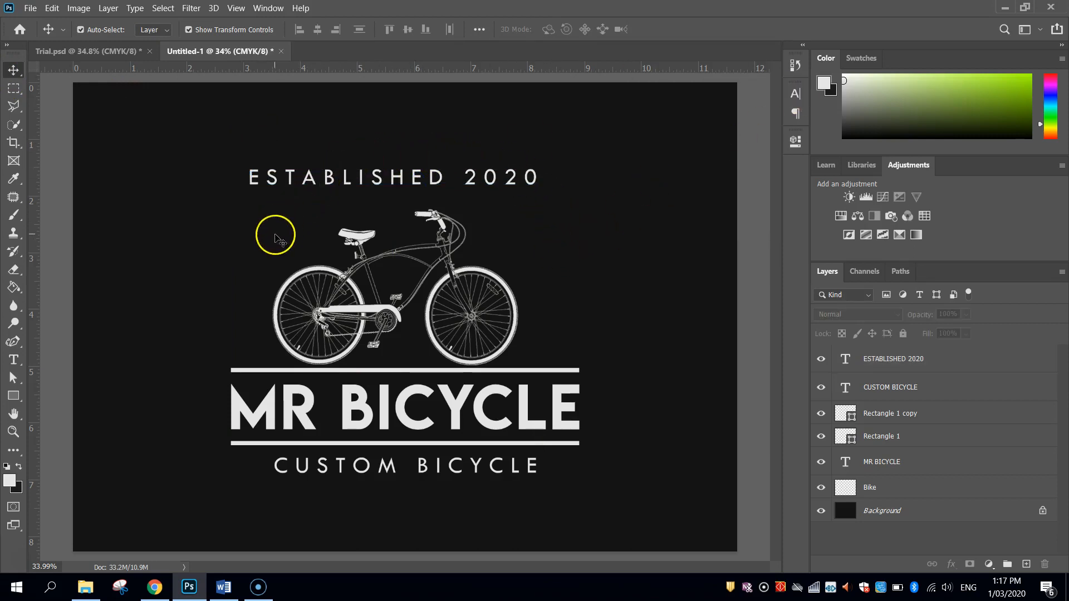
mouse_move(401, 182)
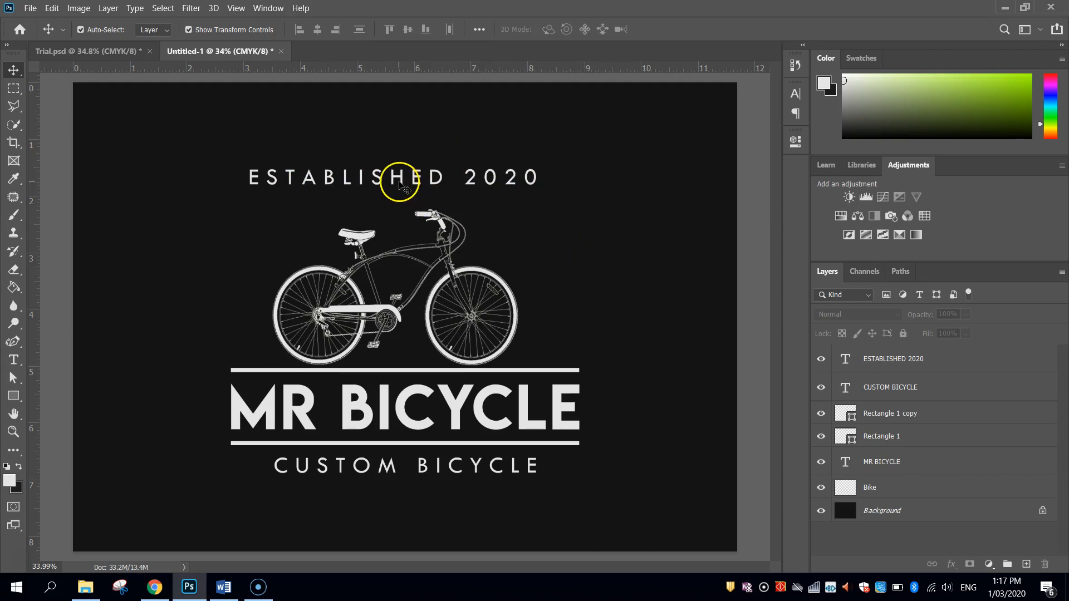
click(398, 177)
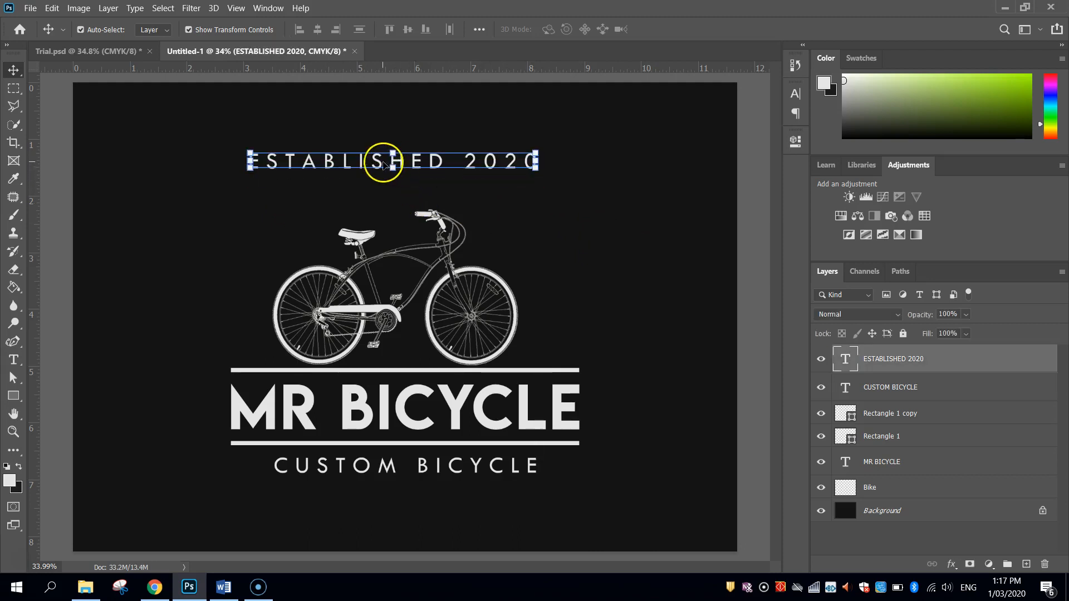
mouse_move(420, 164)
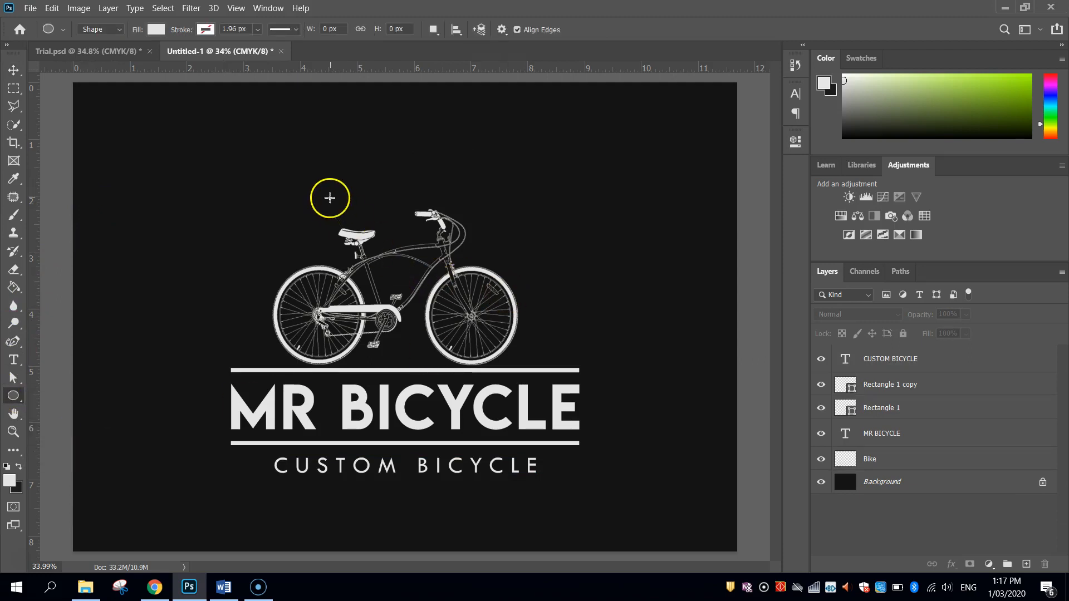
- Draw an off-white circle over the bicycle and centre it on the artwork
drag(331, 199, 521, 346)
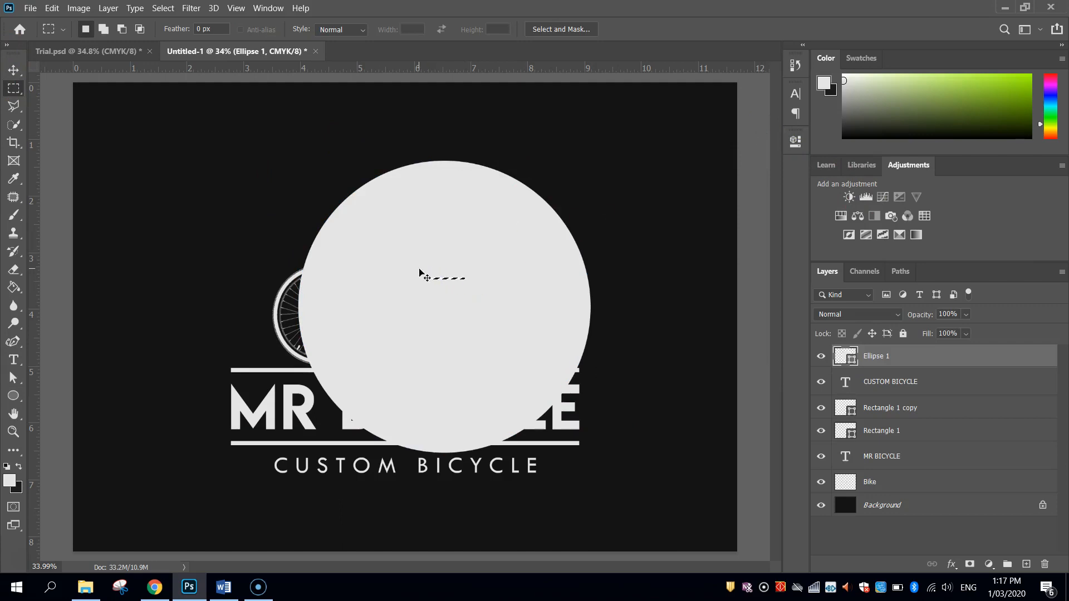
click(14, 70)
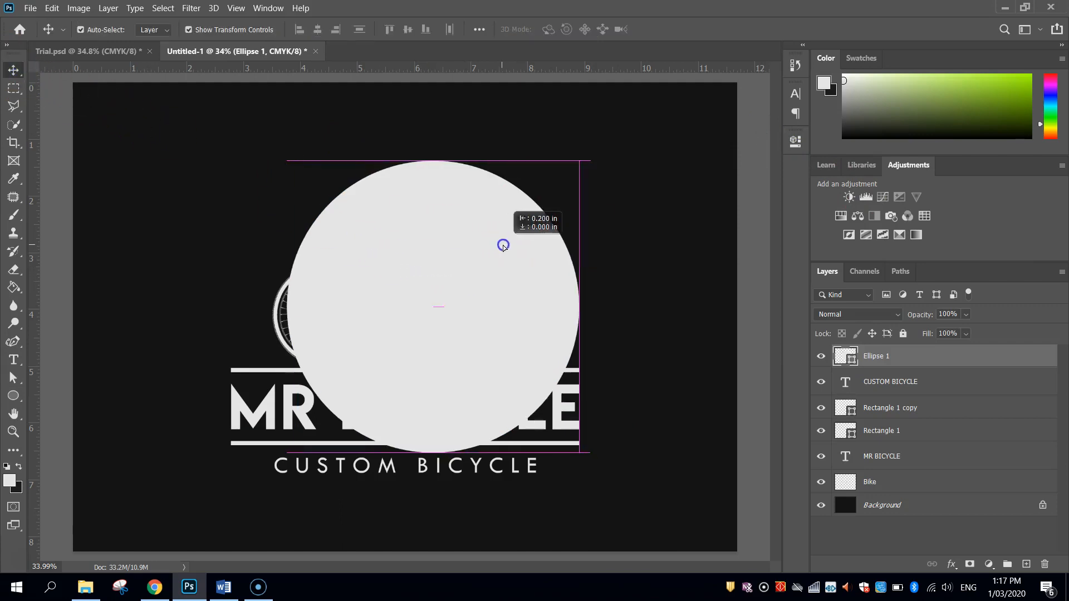
drag(503, 245, 482, 244)
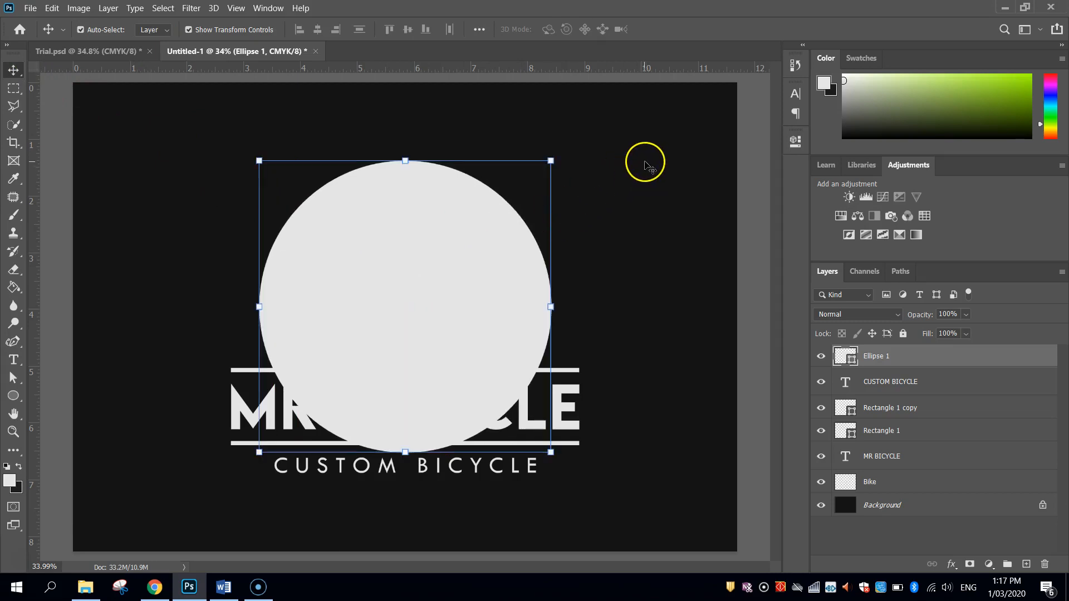
mouse_move(550, 307)
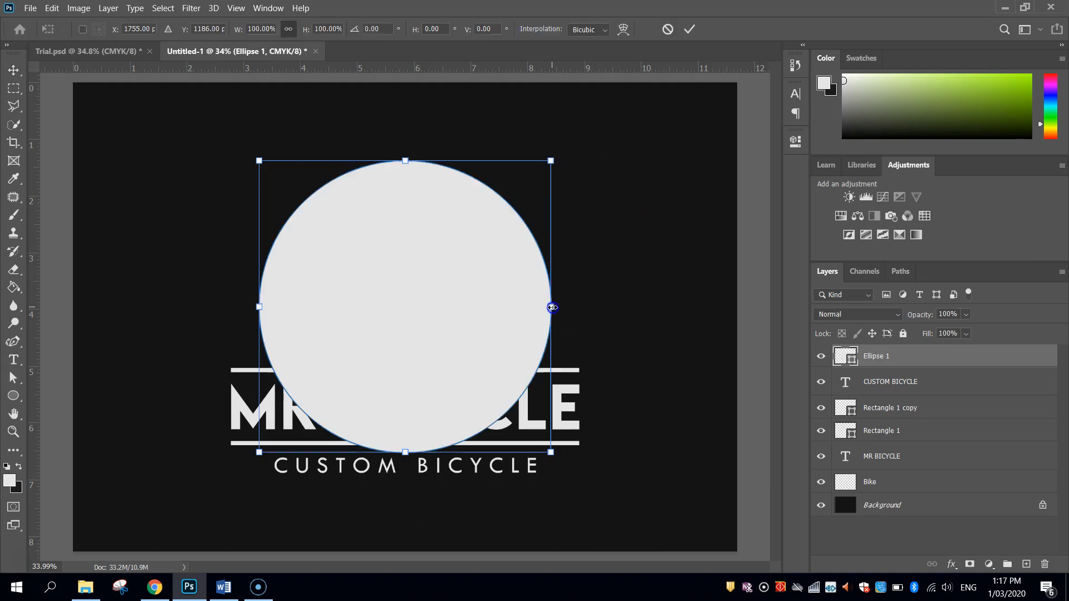
- Stretch the circle horizontally into an ellipse wider than it is tall
drag(551, 308, 555, 308)
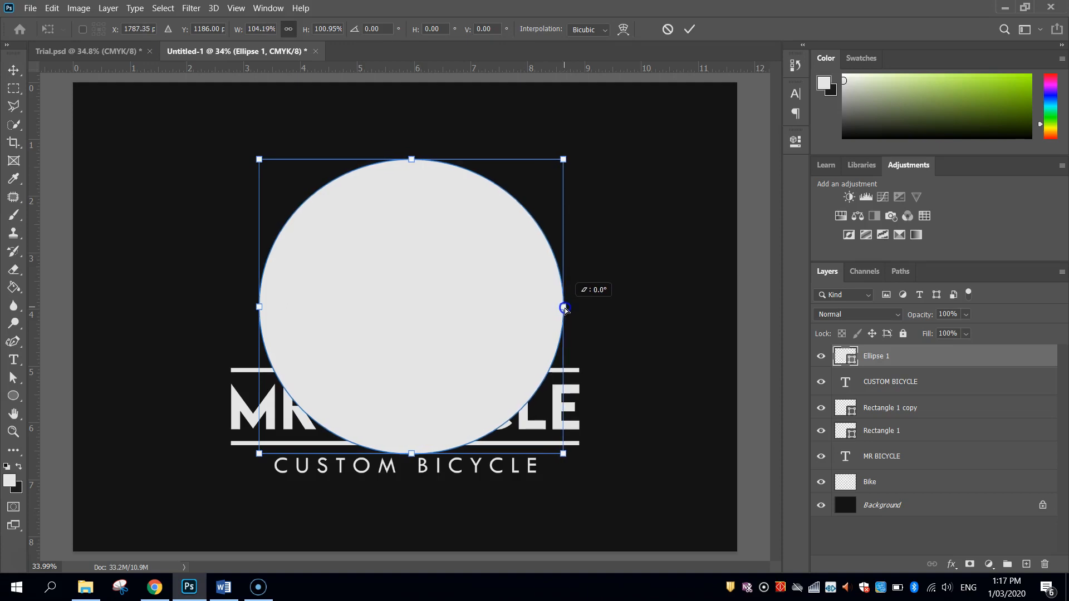
drag(564, 308, 568, 308)
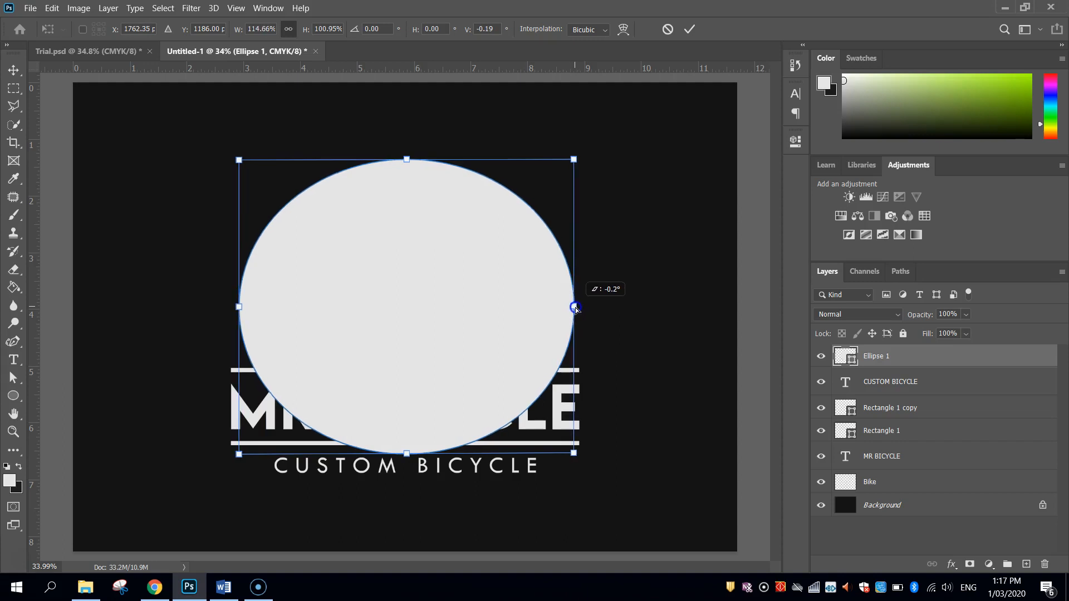
drag(576, 307, 579, 305)
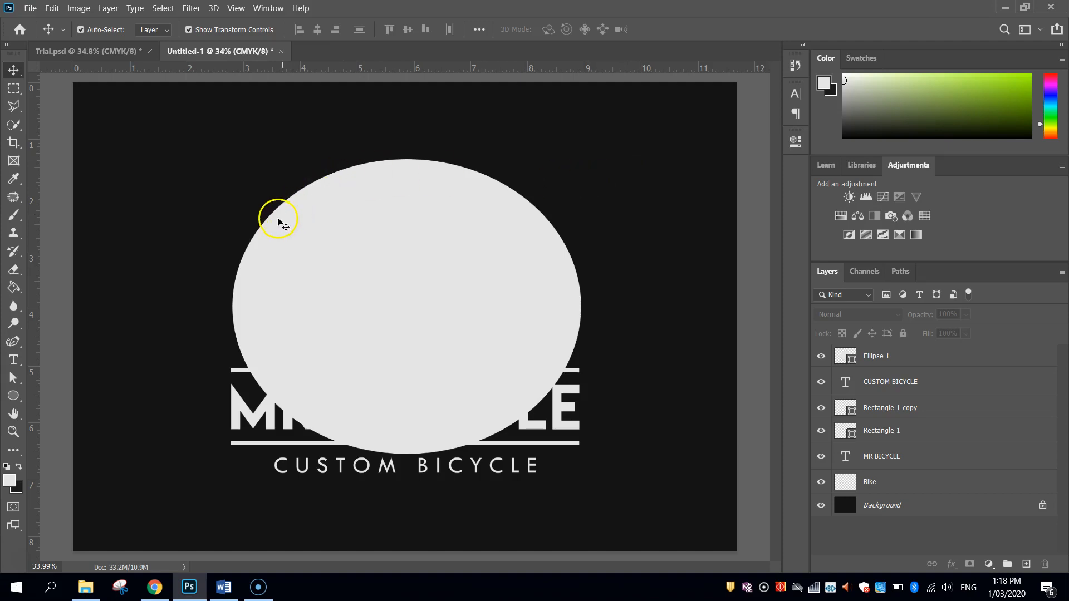
mouse_move(535, 217)
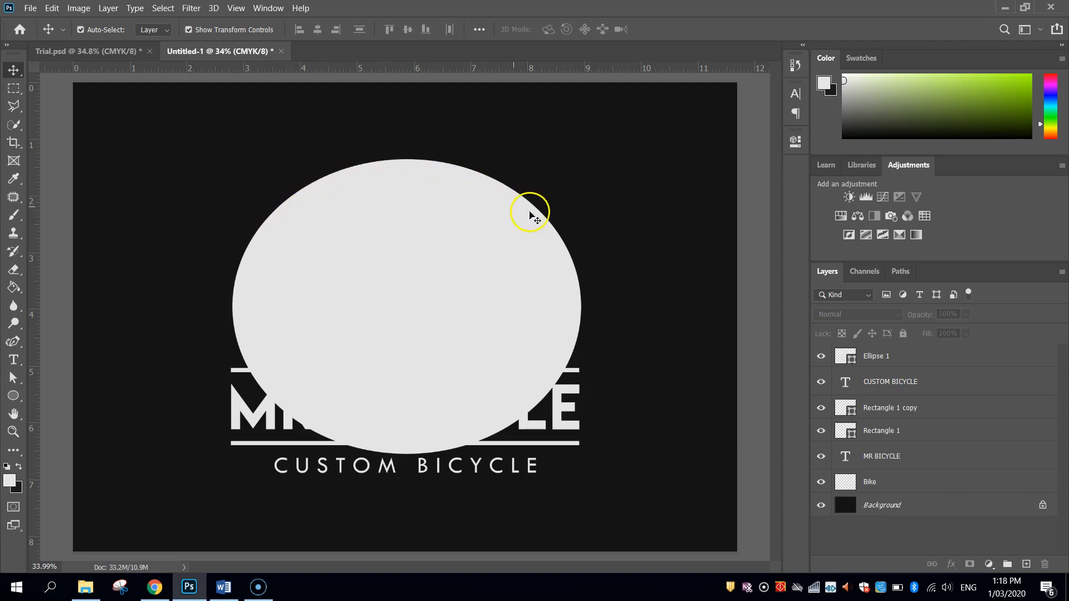
- Set ESTABLISHED 2020 as text along the ellipse path so it arcs above the bicycle
click(12, 360)
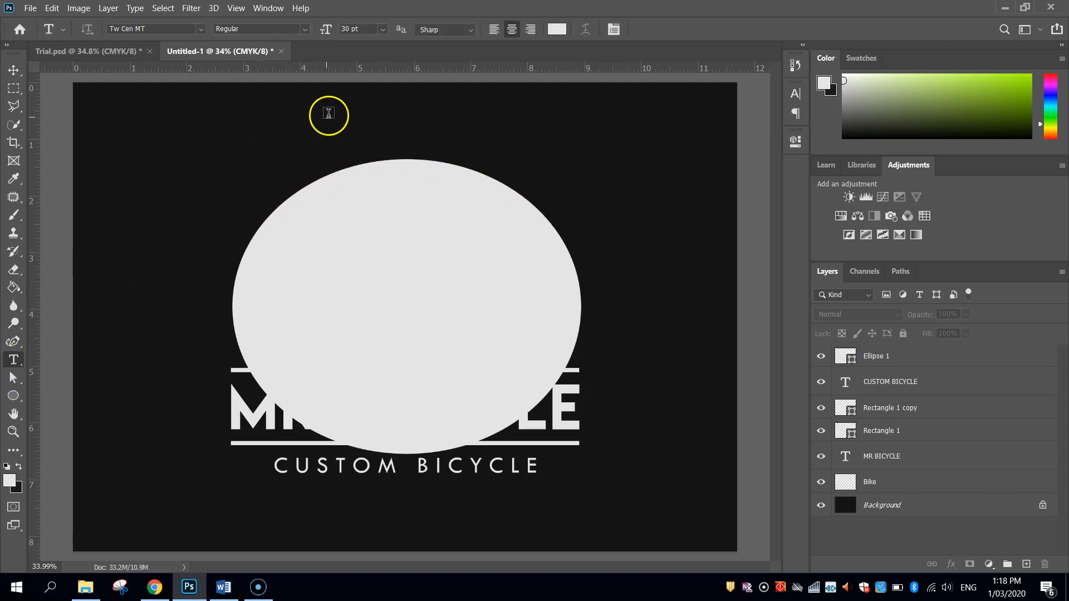
mouse_move(401, 151)
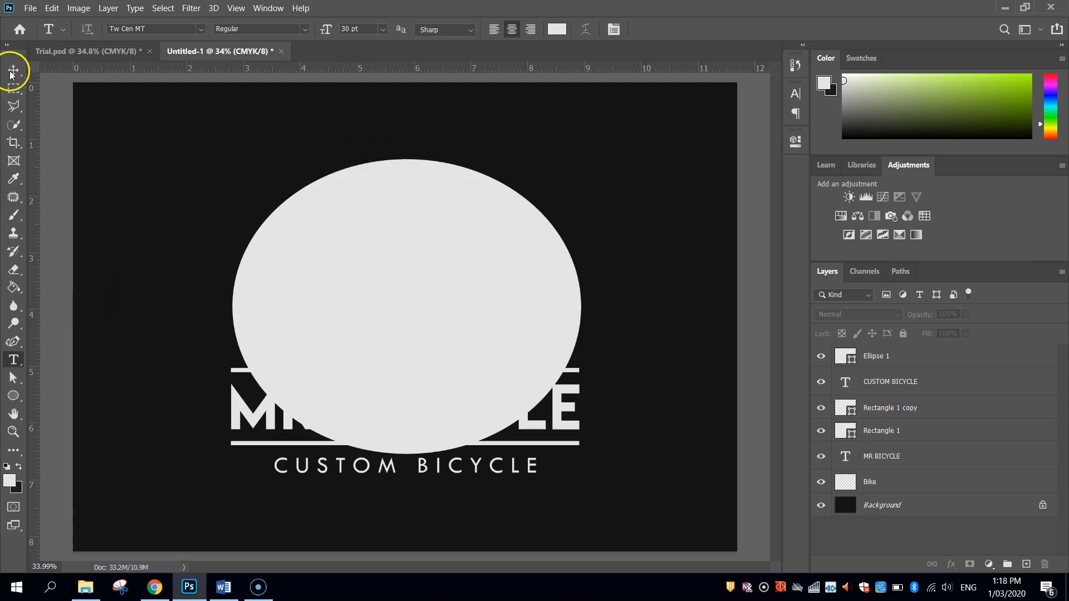
click(13, 69)
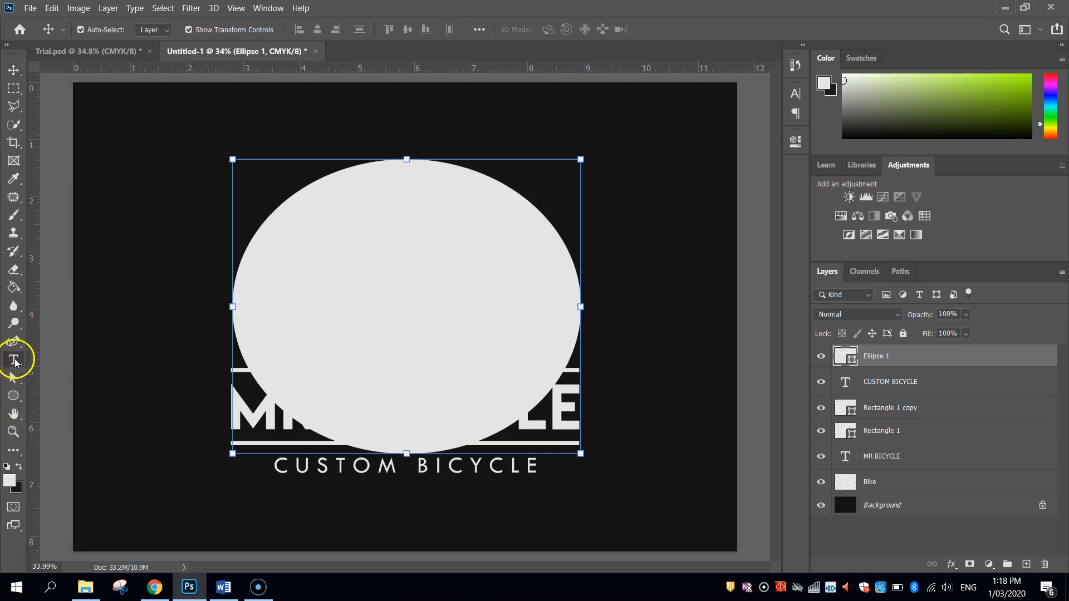
click(13, 360)
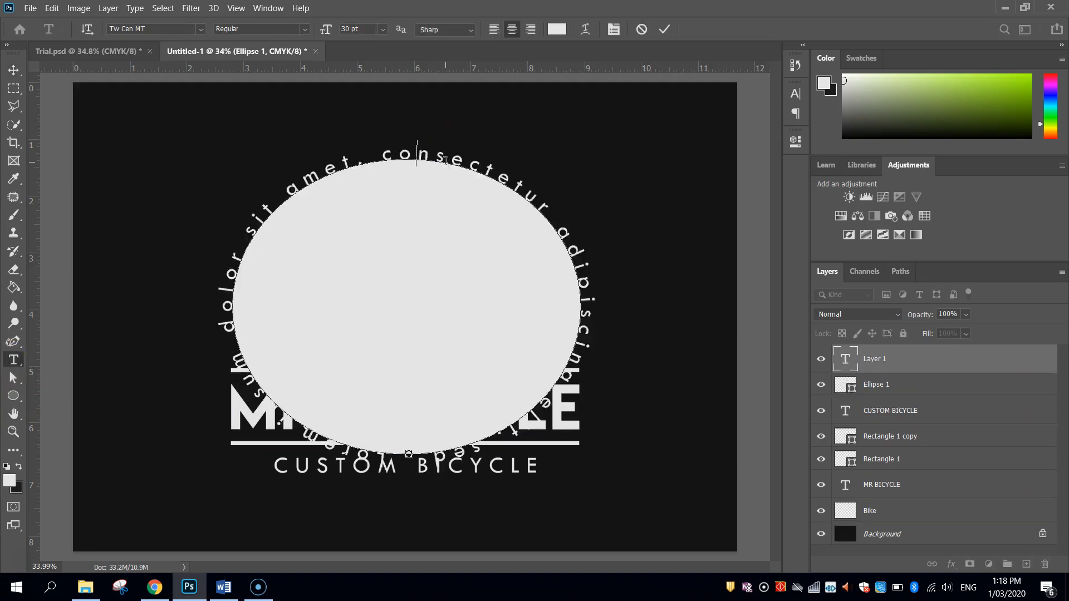
text(ESTABLISHED)
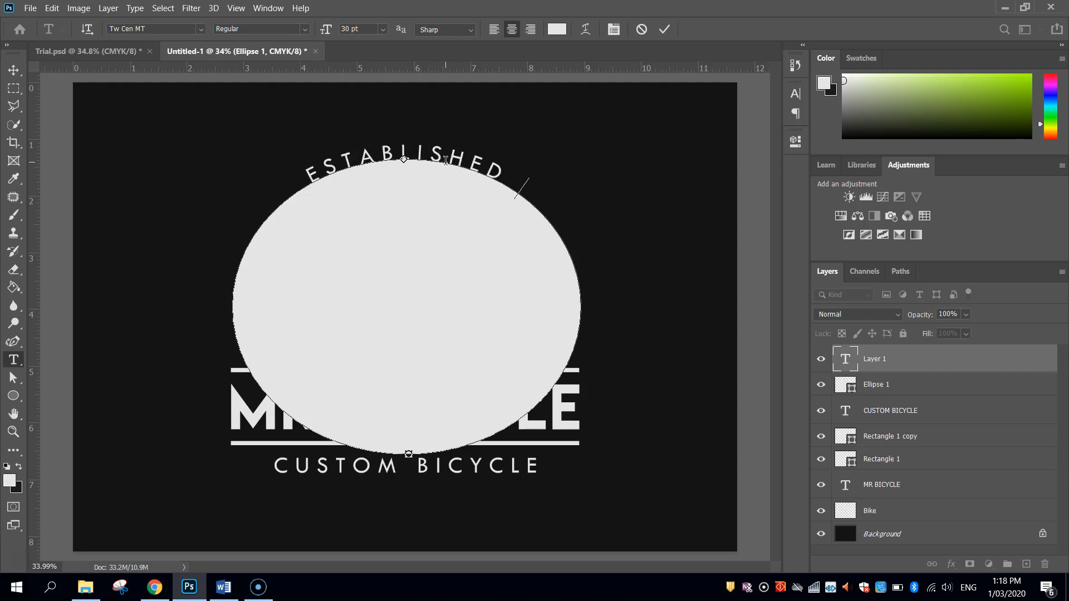
text(2020)
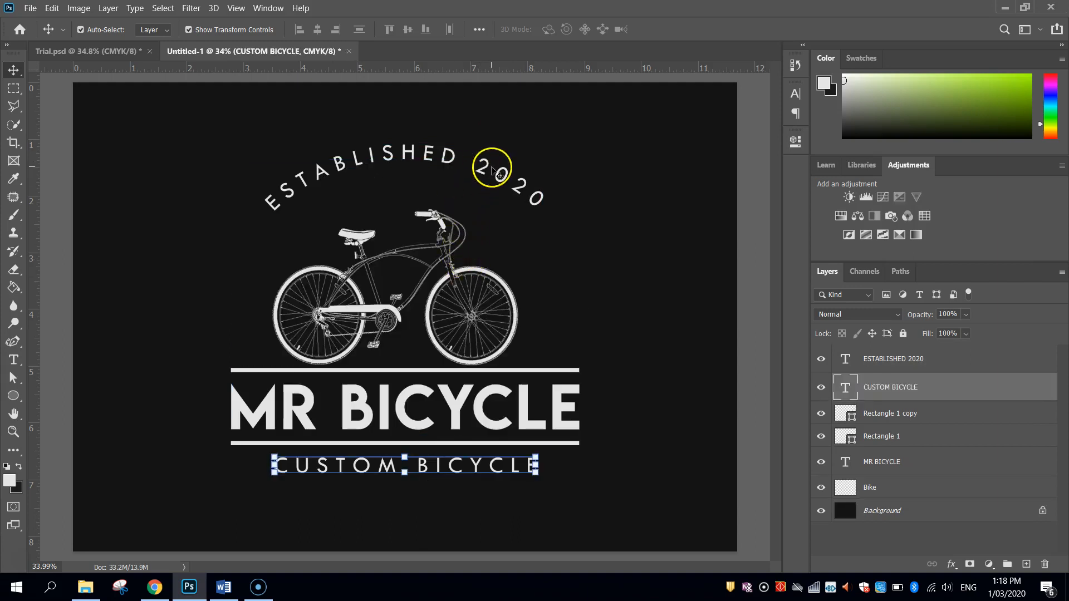
- Reposition the arced ESTABLISHED 2020 text above the bicycle, leaving no helper oval
click(892, 358)
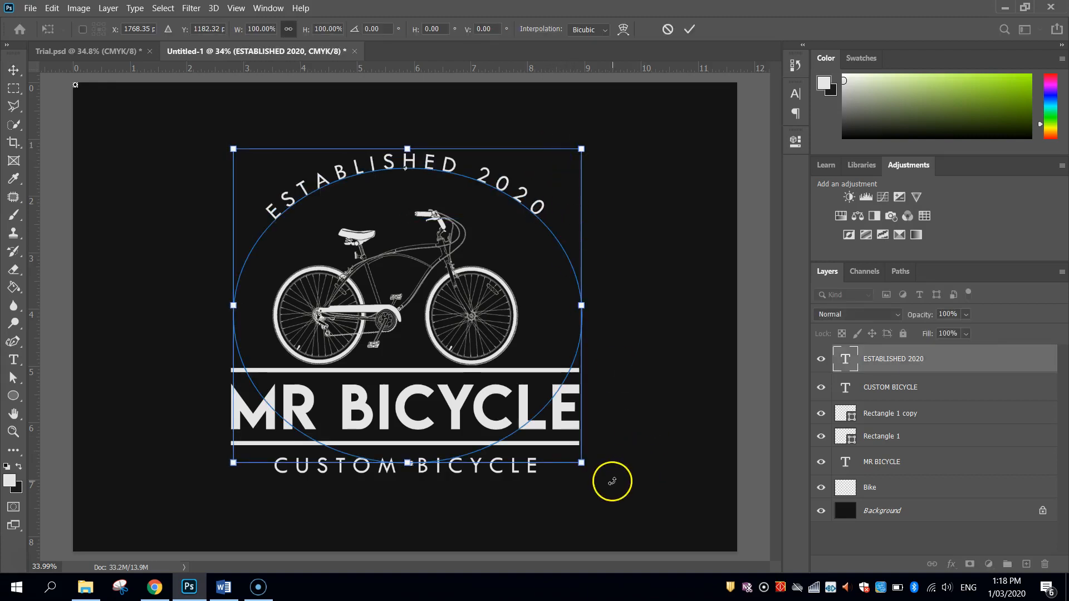
drag(611, 481, 606, 481)
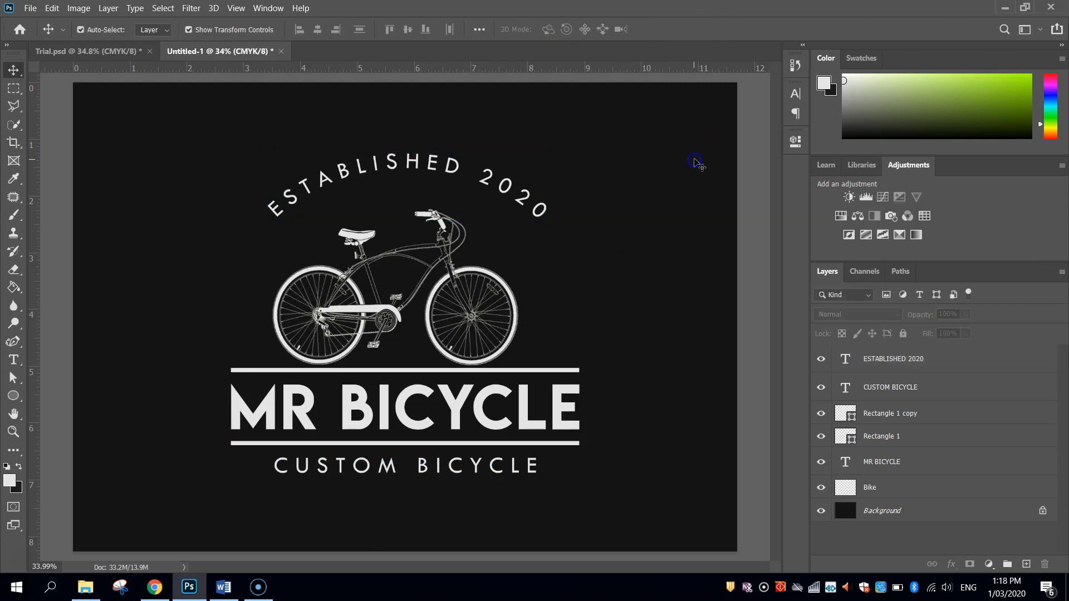
mouse_move(598, 221)
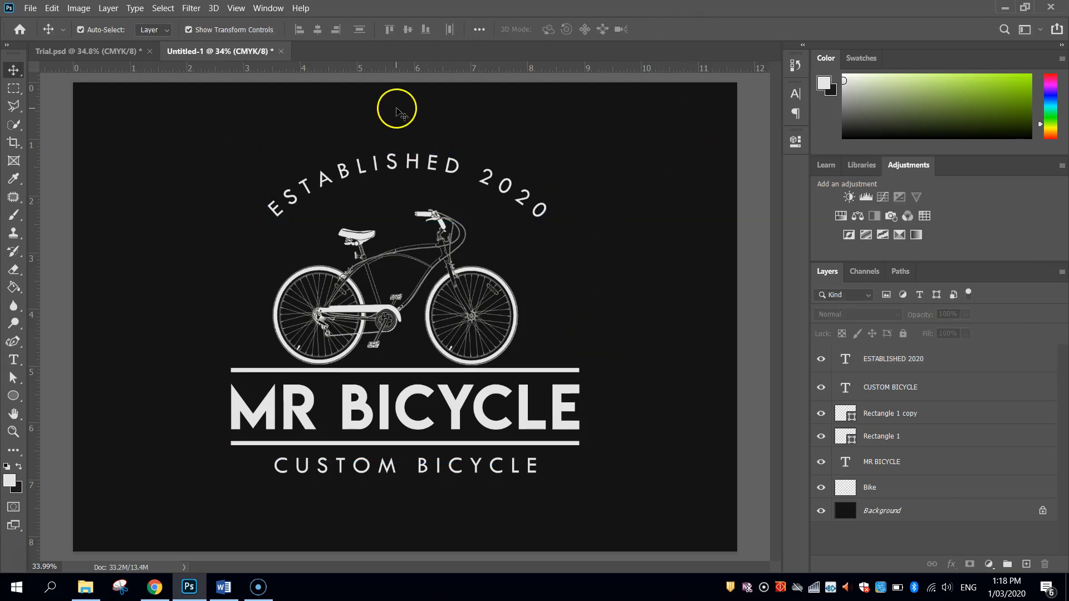
mouse_move(501, 366)
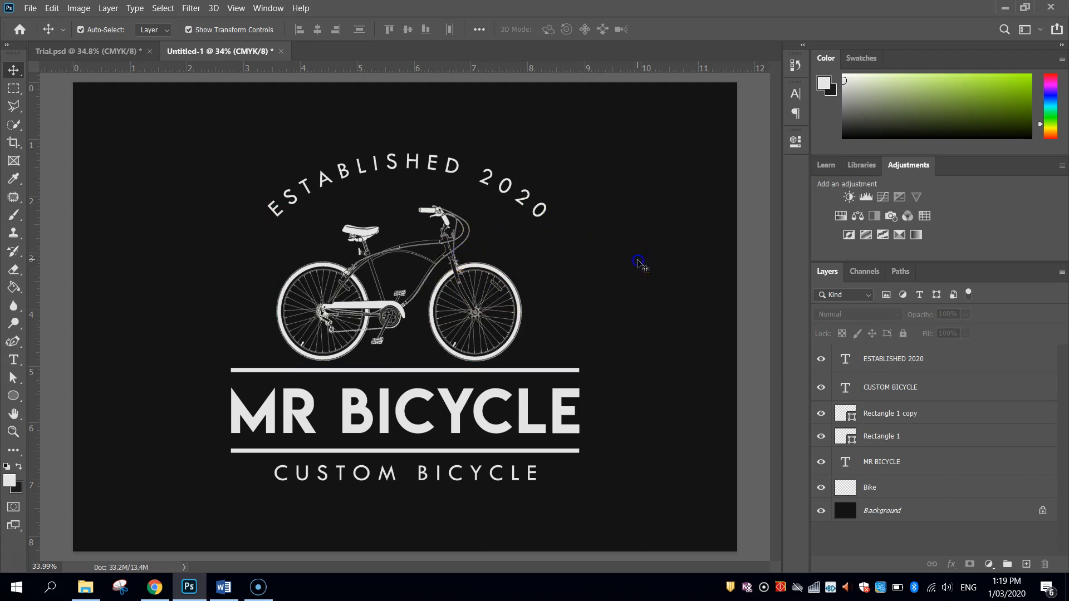
mouse_move(733, 251)
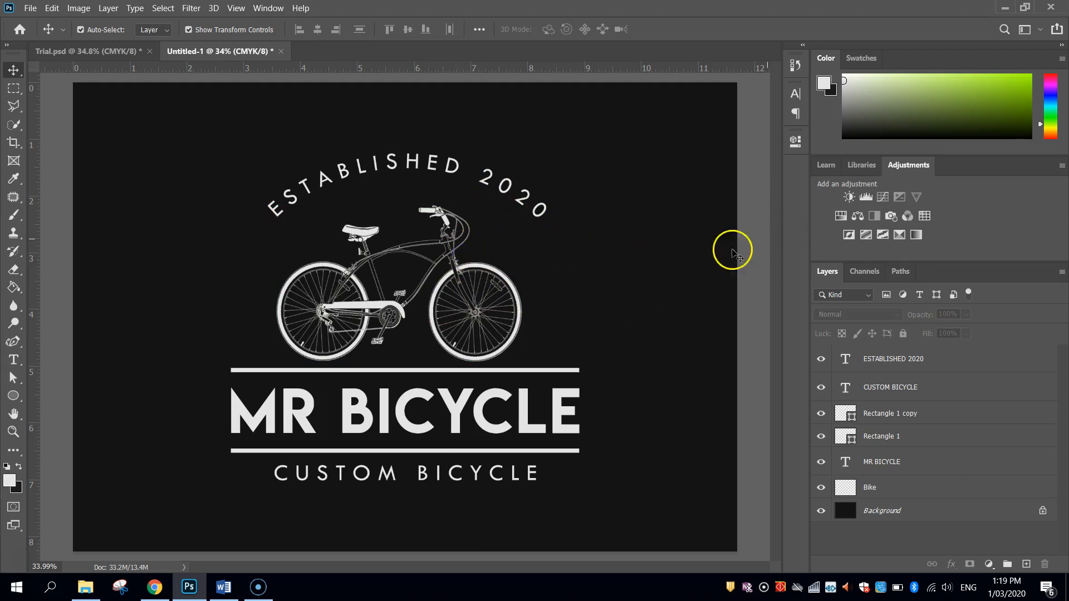
mouse_move(135, 394)
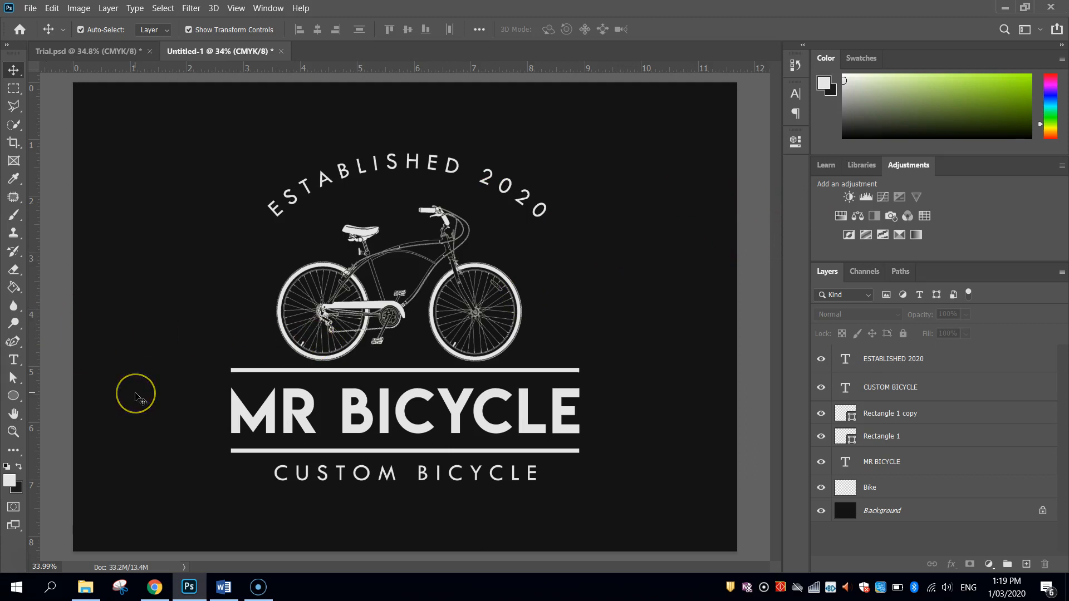